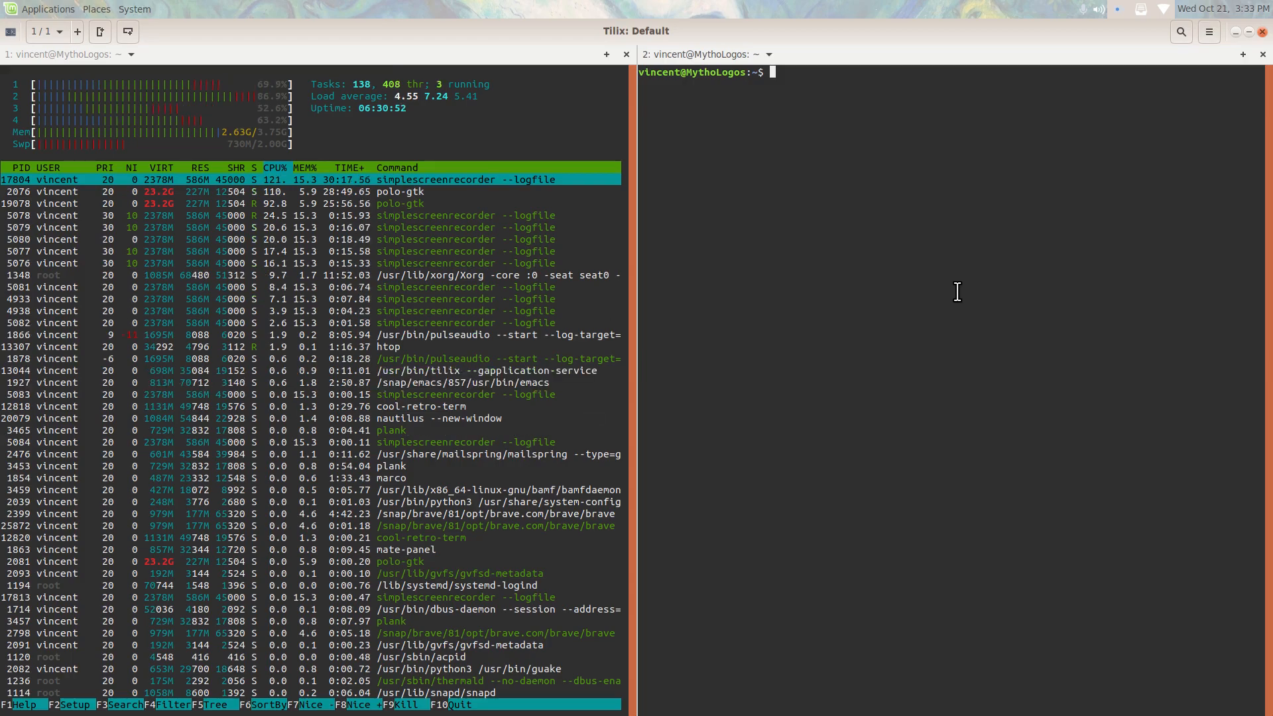
Focus the idle second Tilix terminal pane beside htop
click(1262, 31)
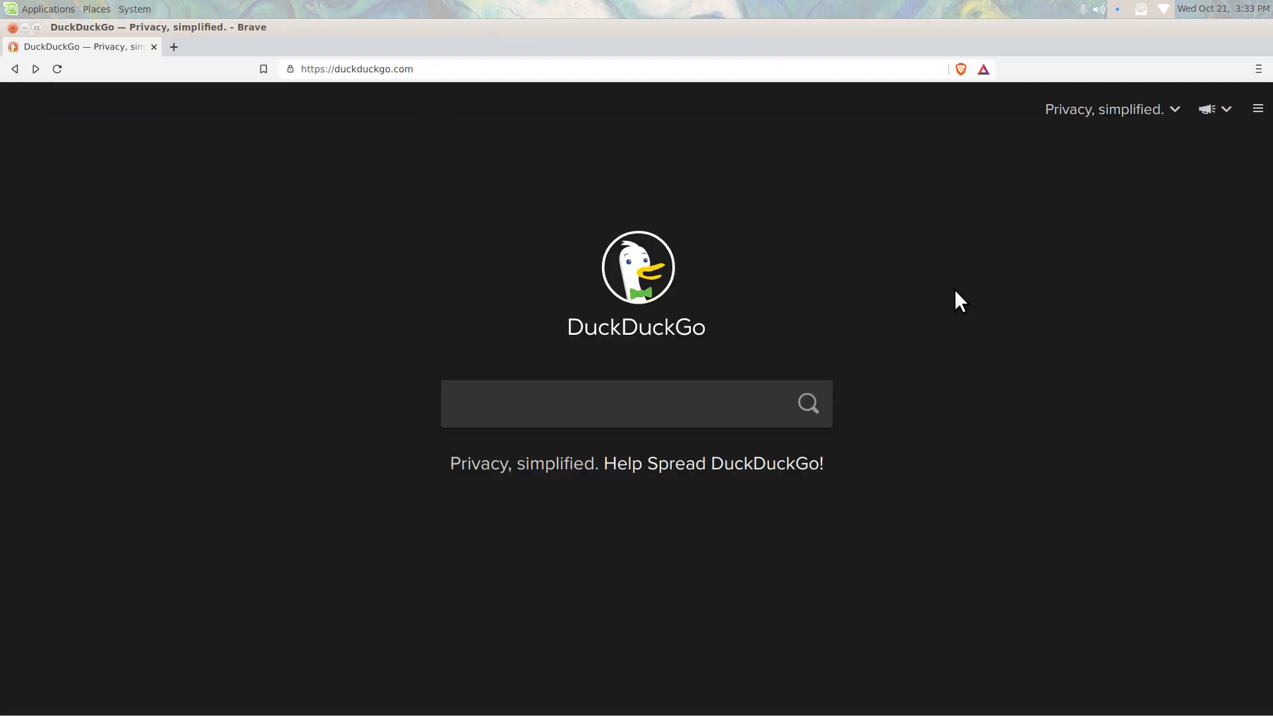
Search DuckDuckGo for 'edex-ui' and open the GitSquared/edex-ui GitHub result
click(611, 404)
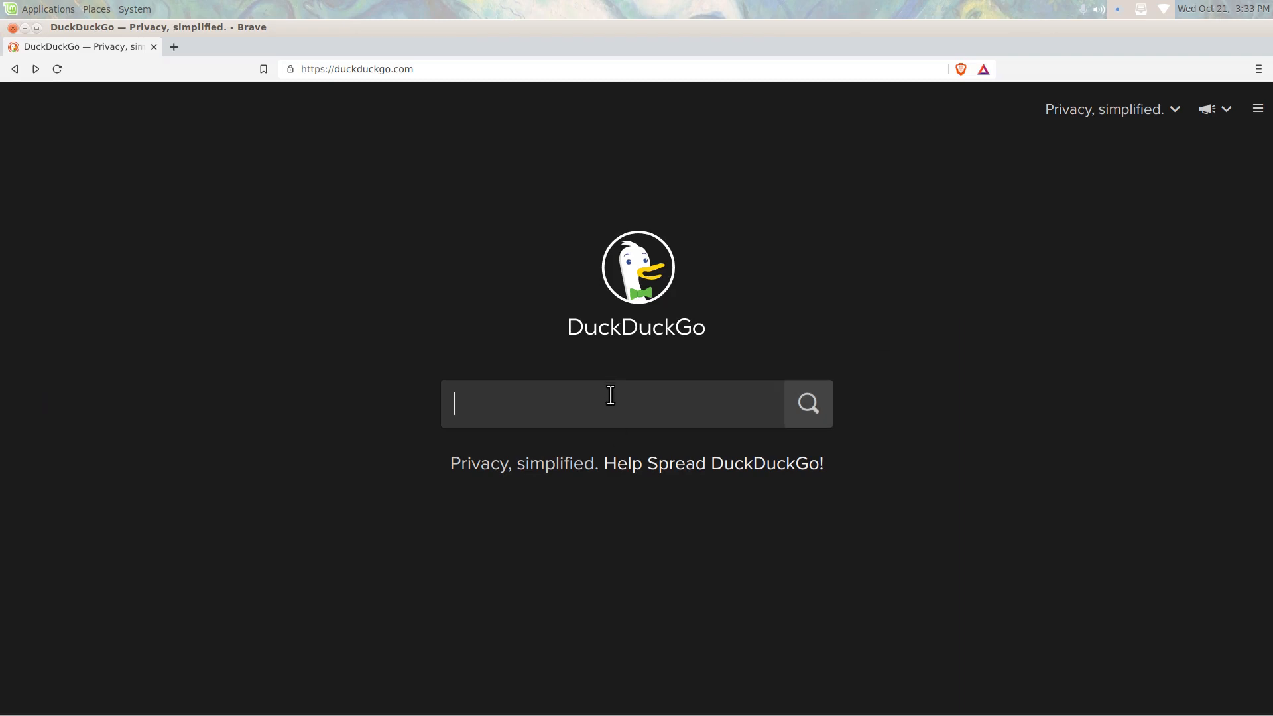
text(edex-ui)
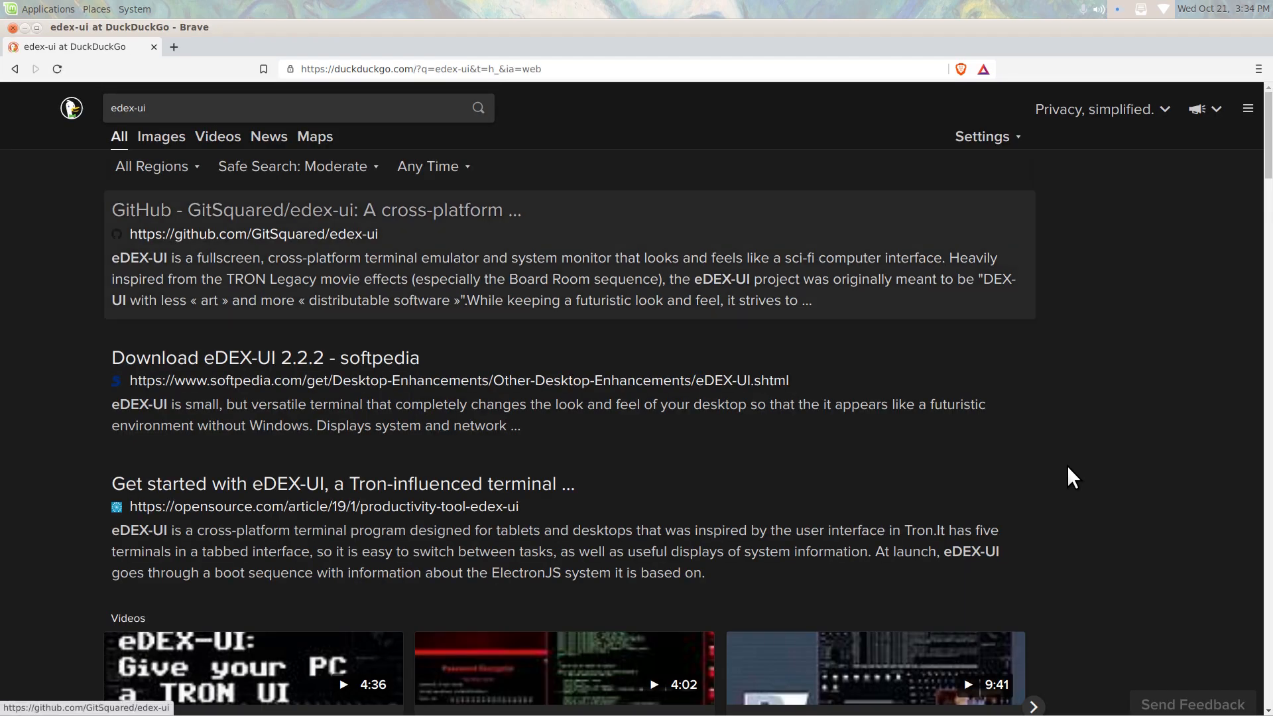
click(315, 209)
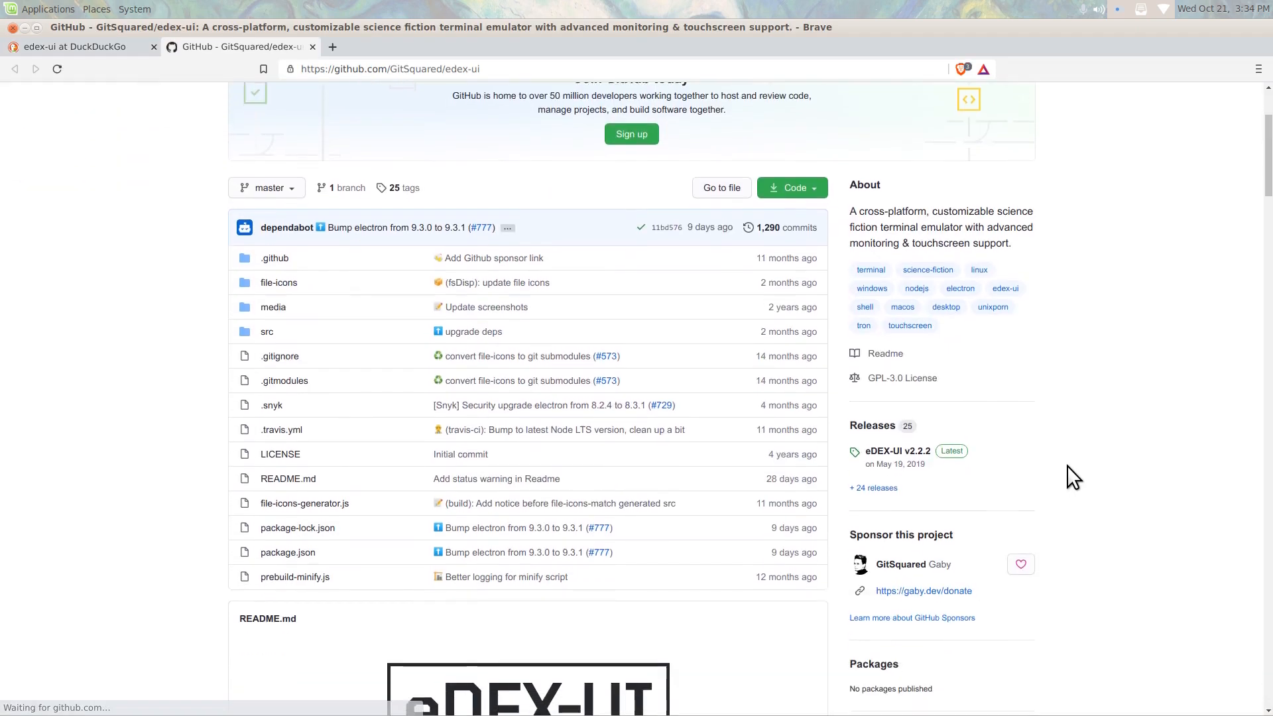
Download the Linux64 AppImage from the README badge and save it to home
scroll(down, 3)
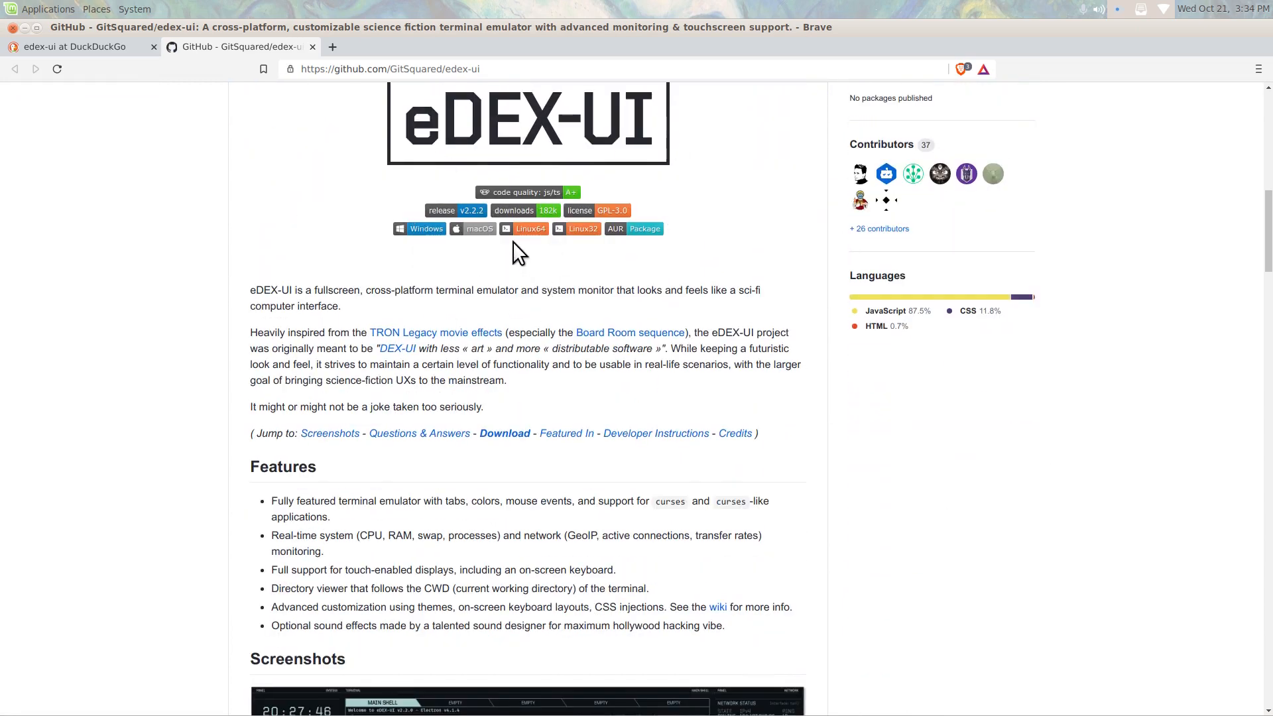
mouse_move(419, 228)
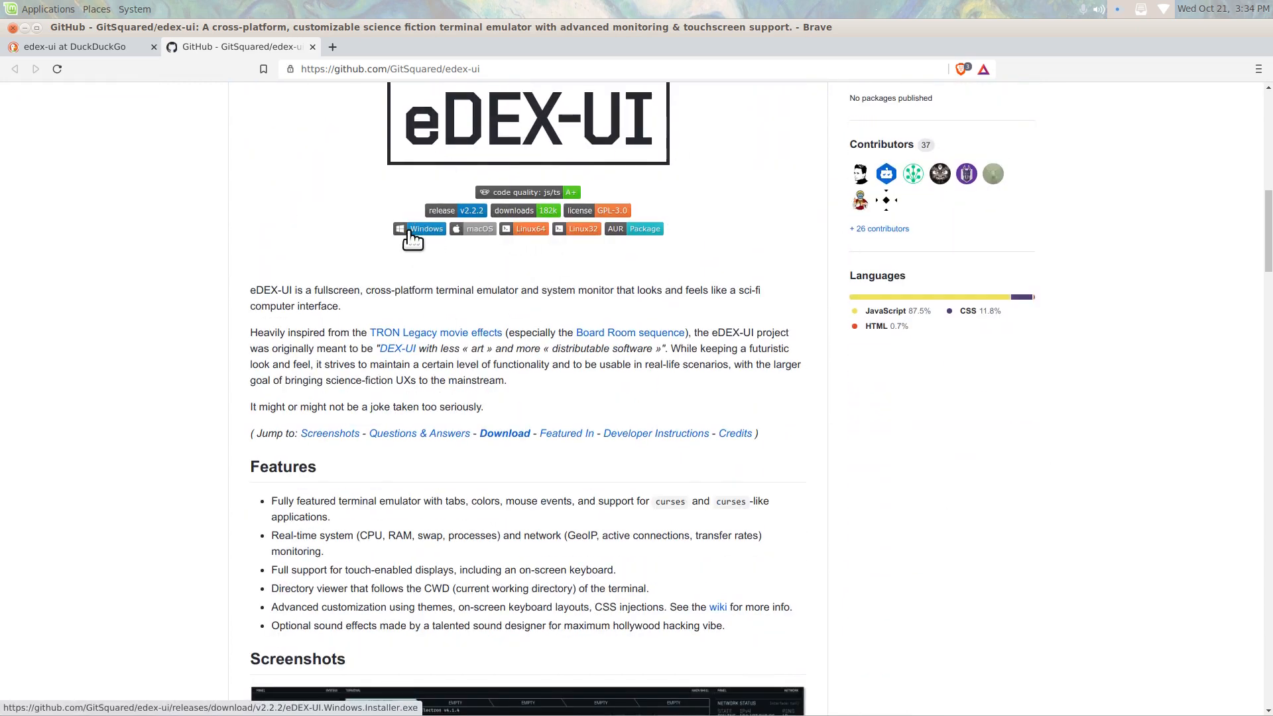
mouse_move(472, 228)
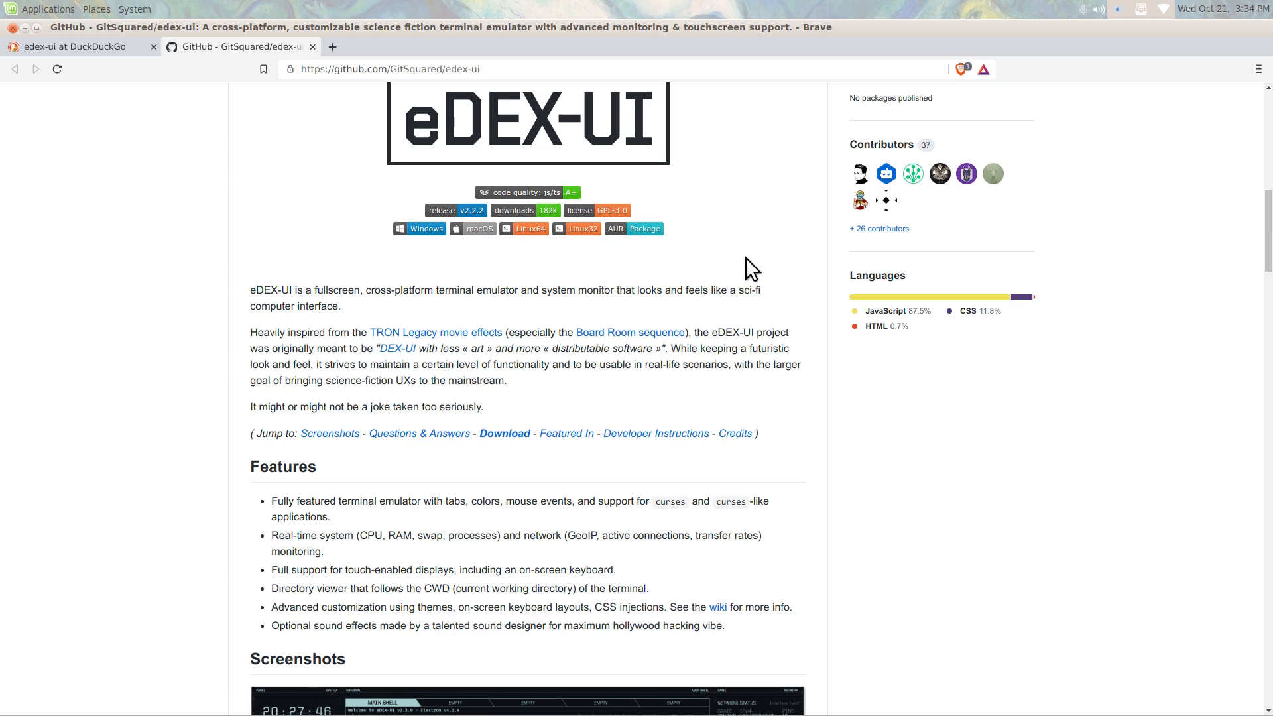
click(529, 228)
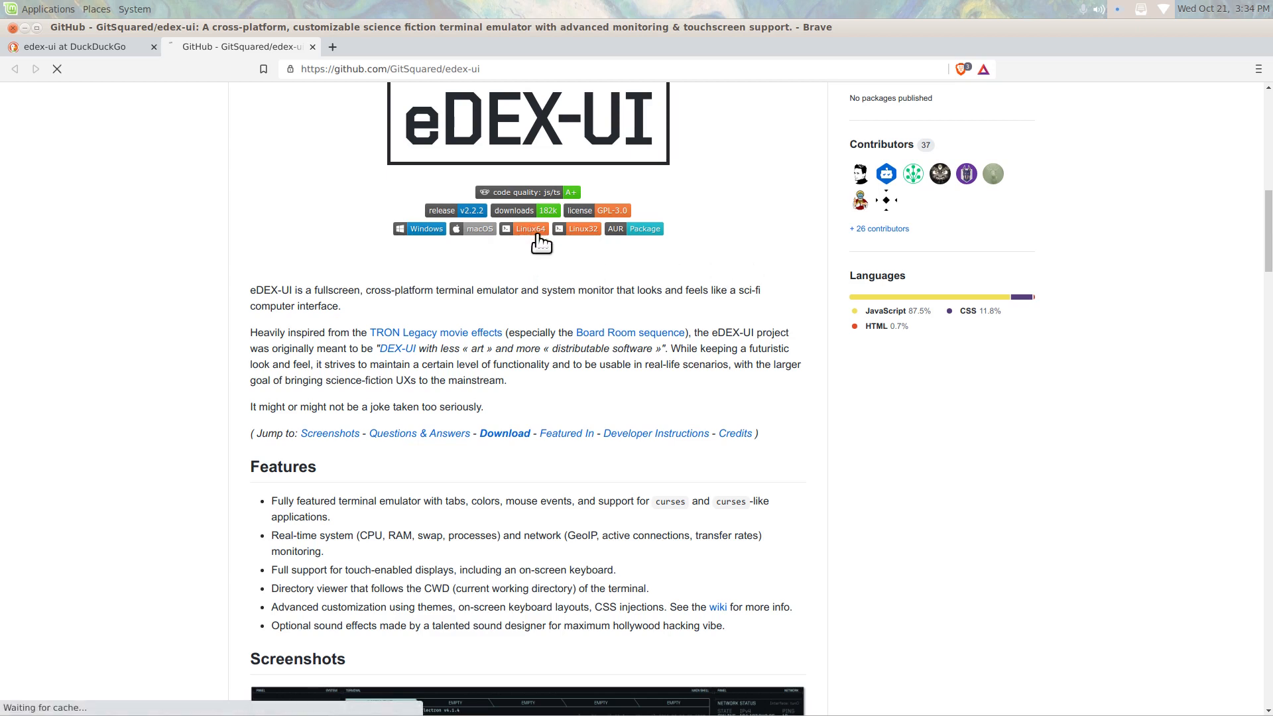
mouse_move(767, 250)
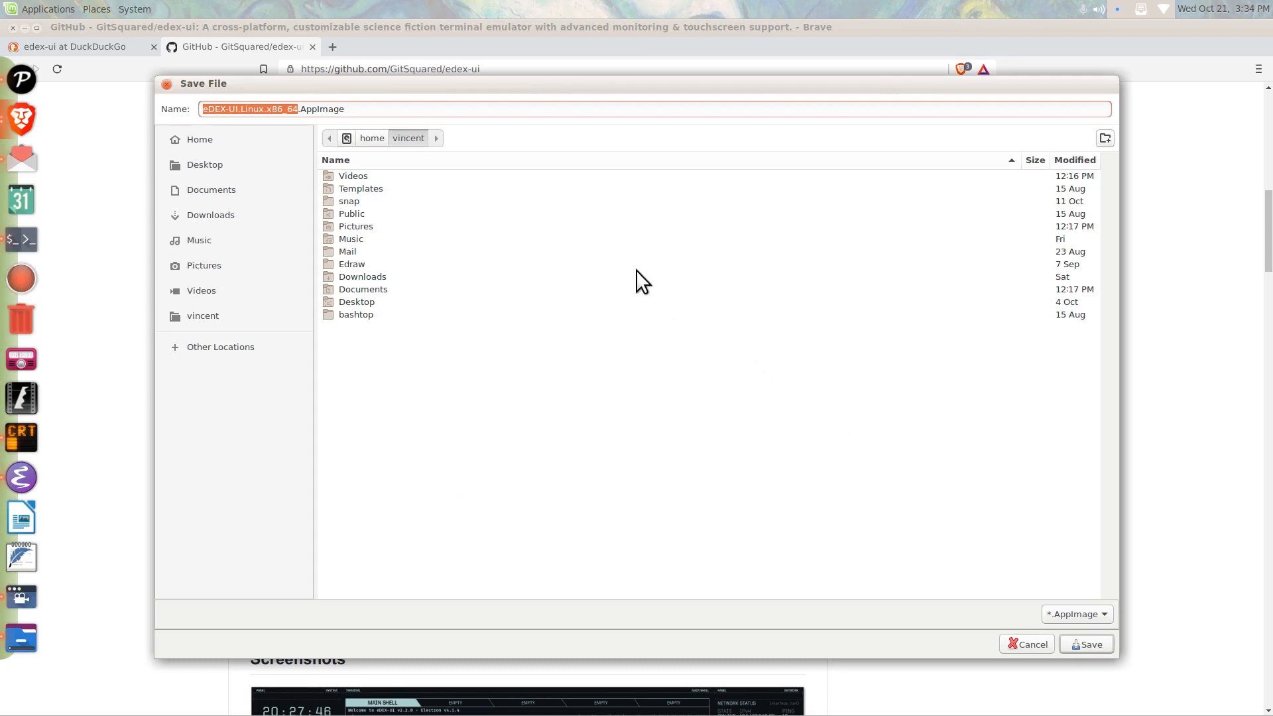
click(1026, 644)
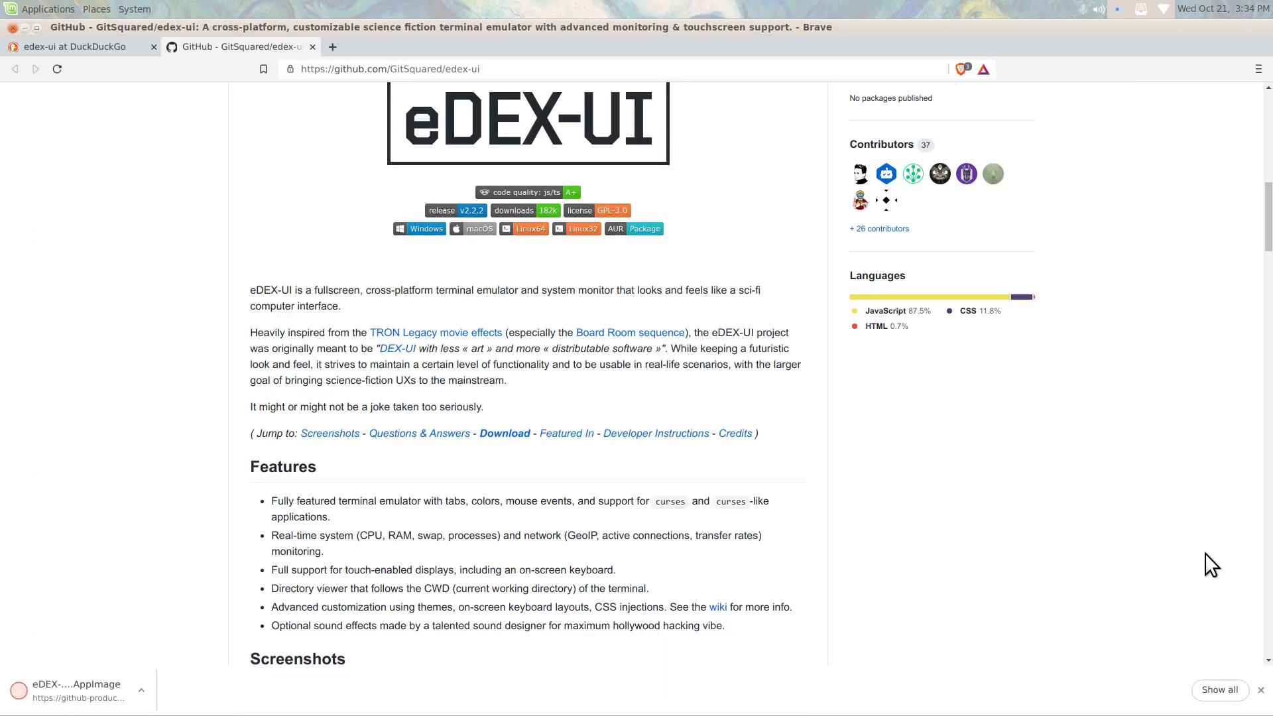
mouse_move(1188, 489)
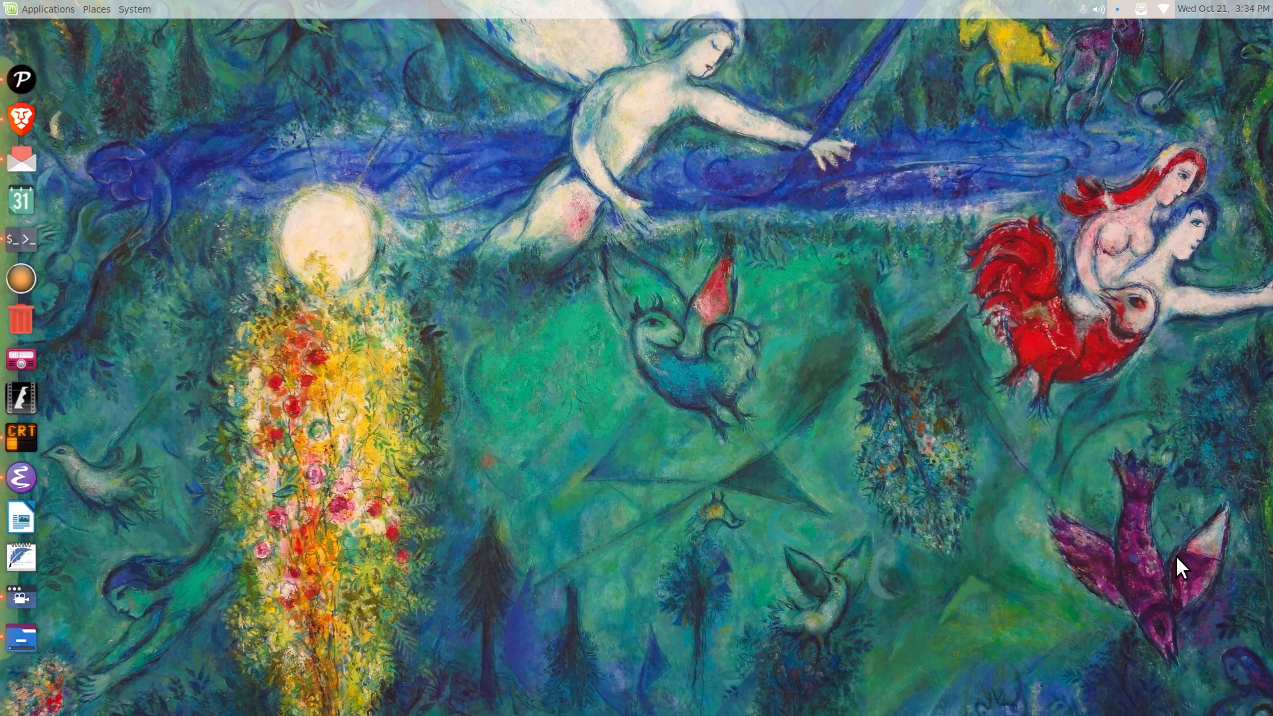
Open the eDEX-UI AppImage's Properties dialog in the home folder
key(alt+Tab)
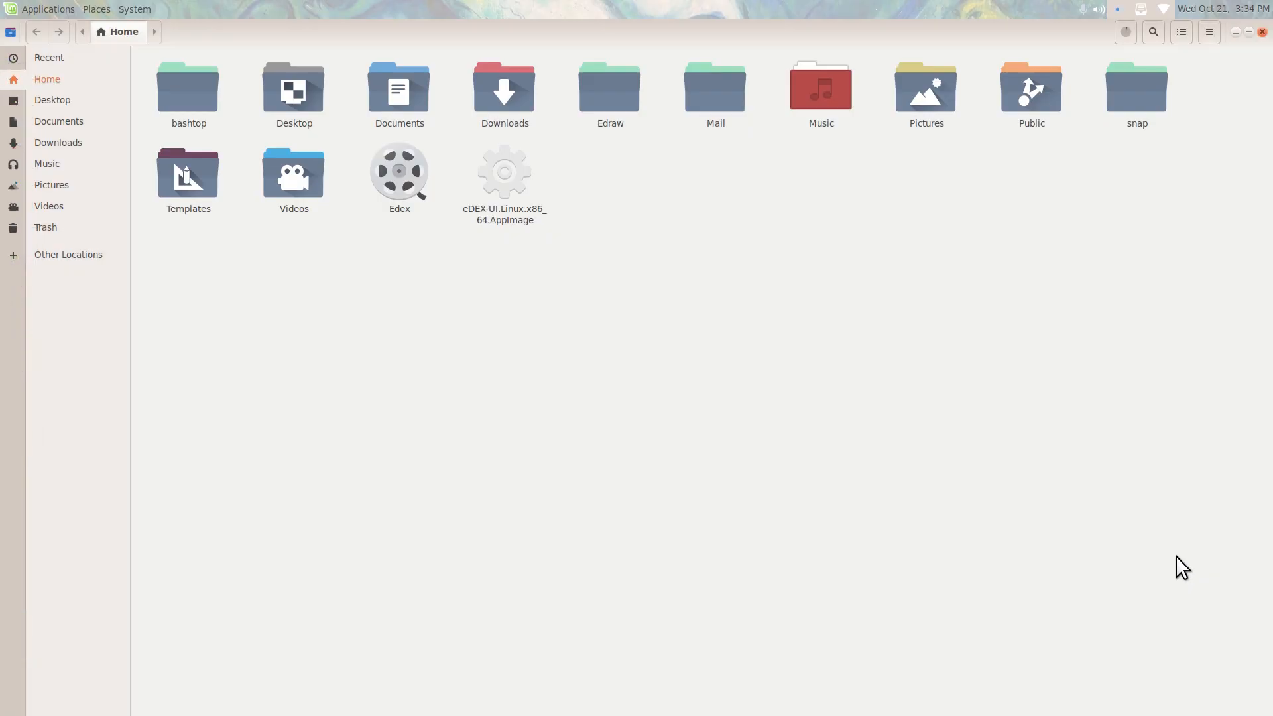
right_click(504, 171)
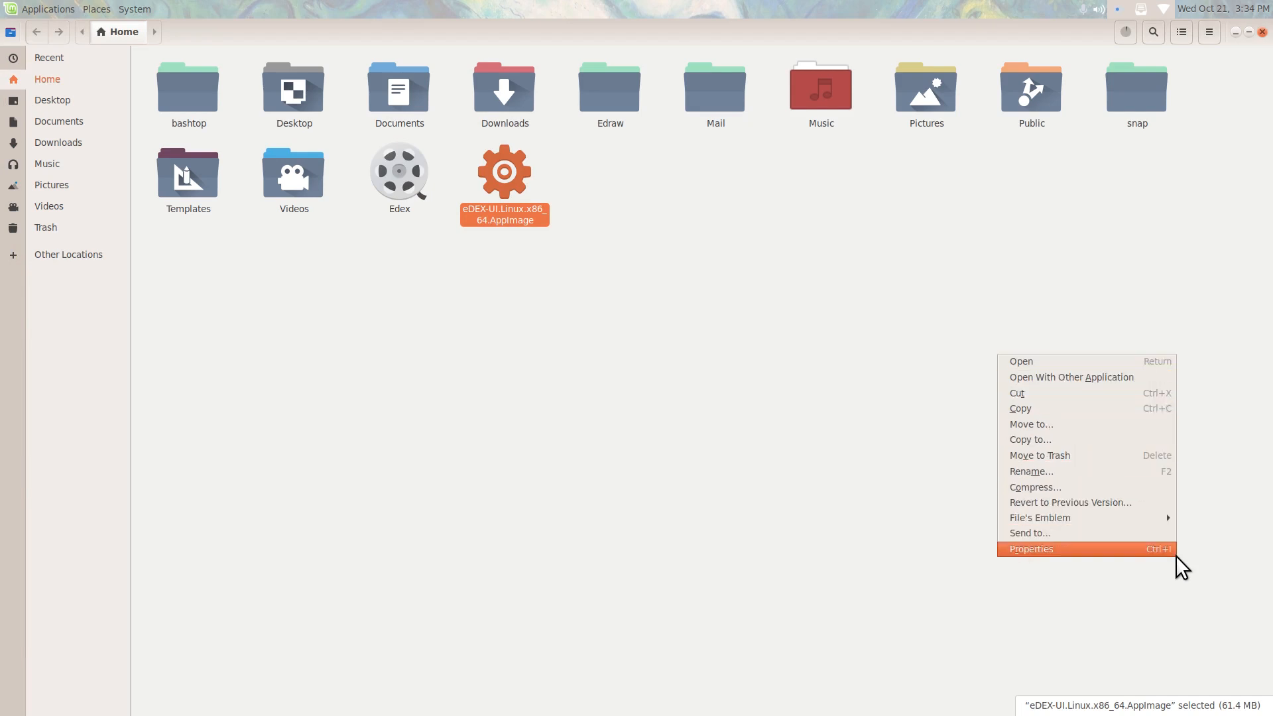
click(1031, 549)
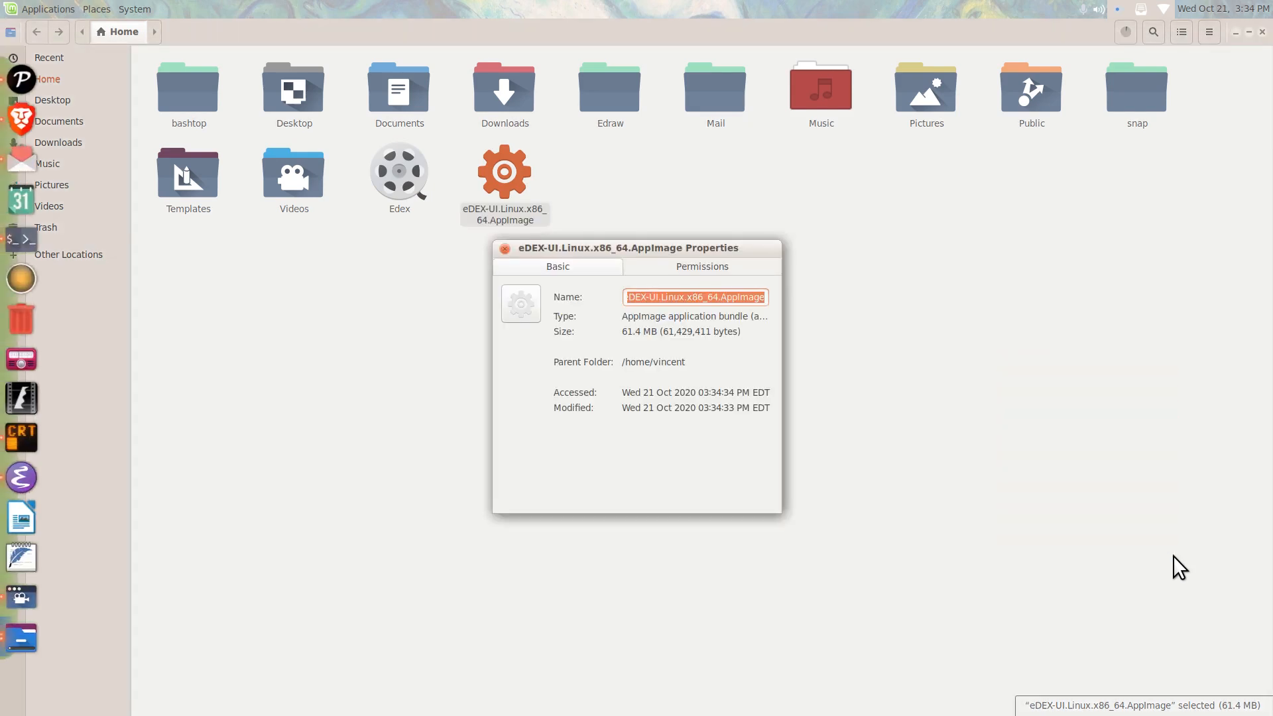
Enable 'Allow executing file as program' under Permissions and close the dialog
click(700, 267)
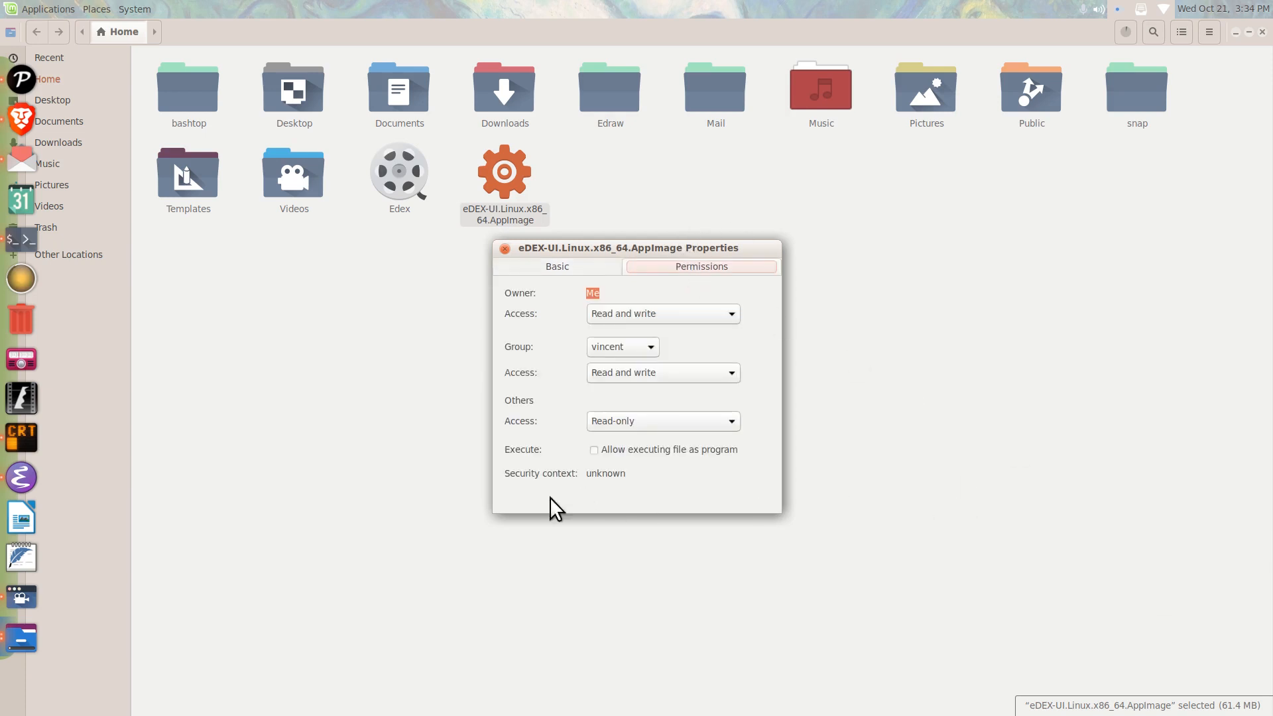
click(593, 450)
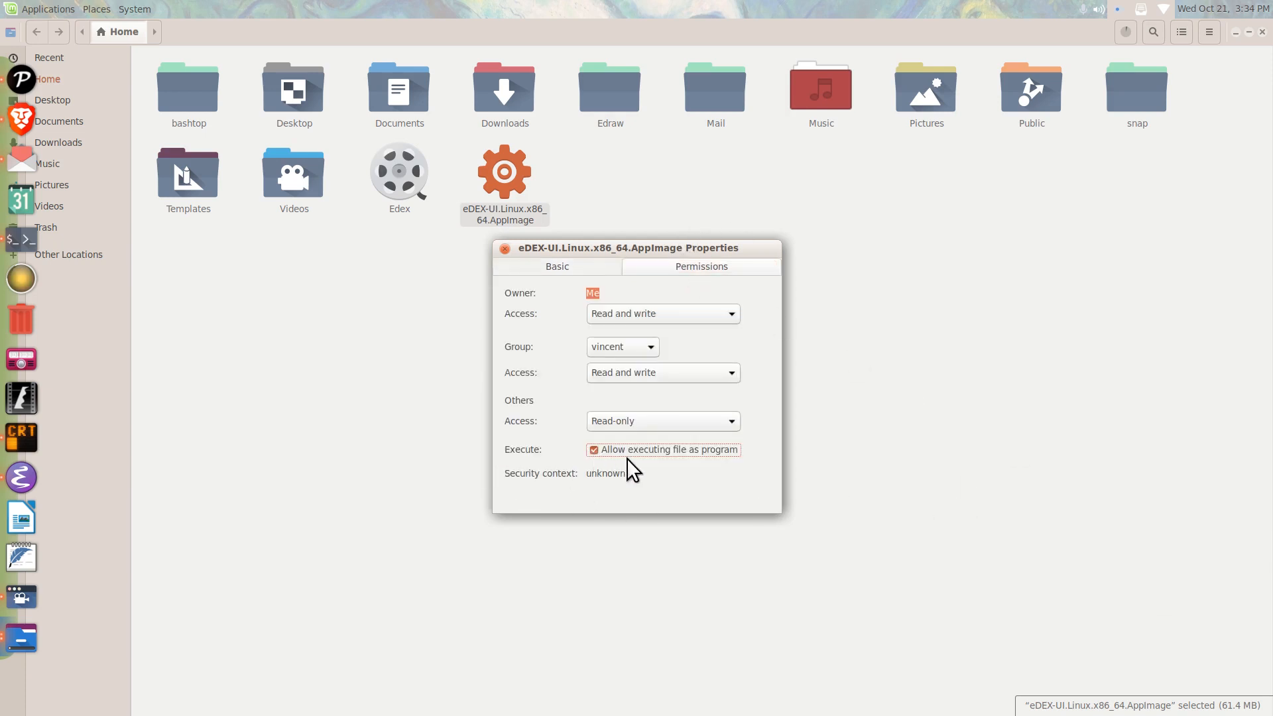
mouse_move(496, 276)
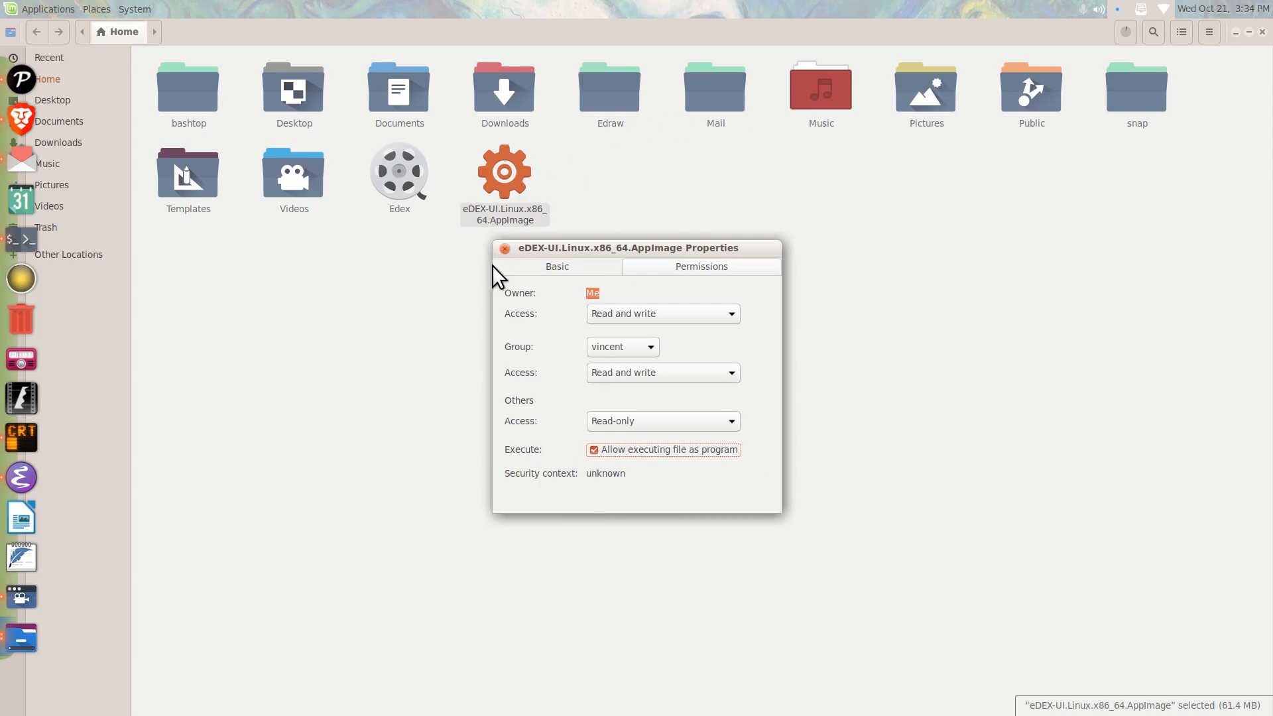
click(504, 249)
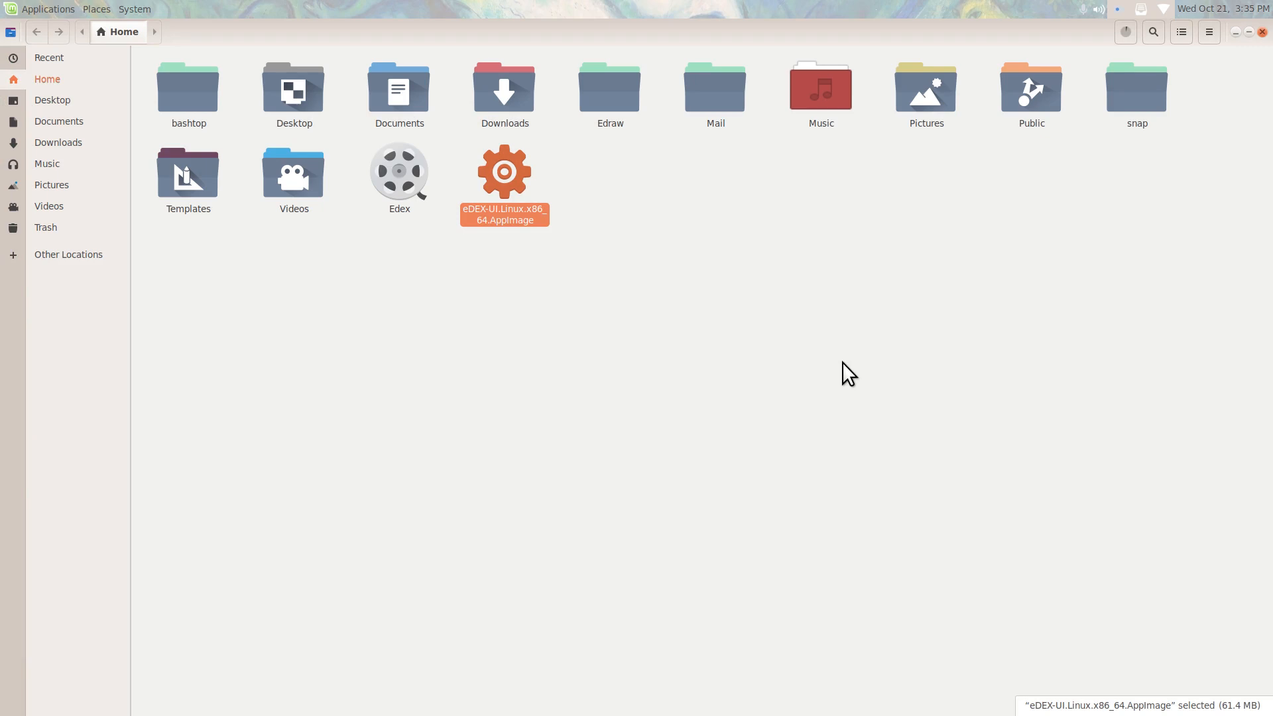
Run the AppImage, answer the integration prompt, and launch eDEX-UI again
double_click(503, 171)
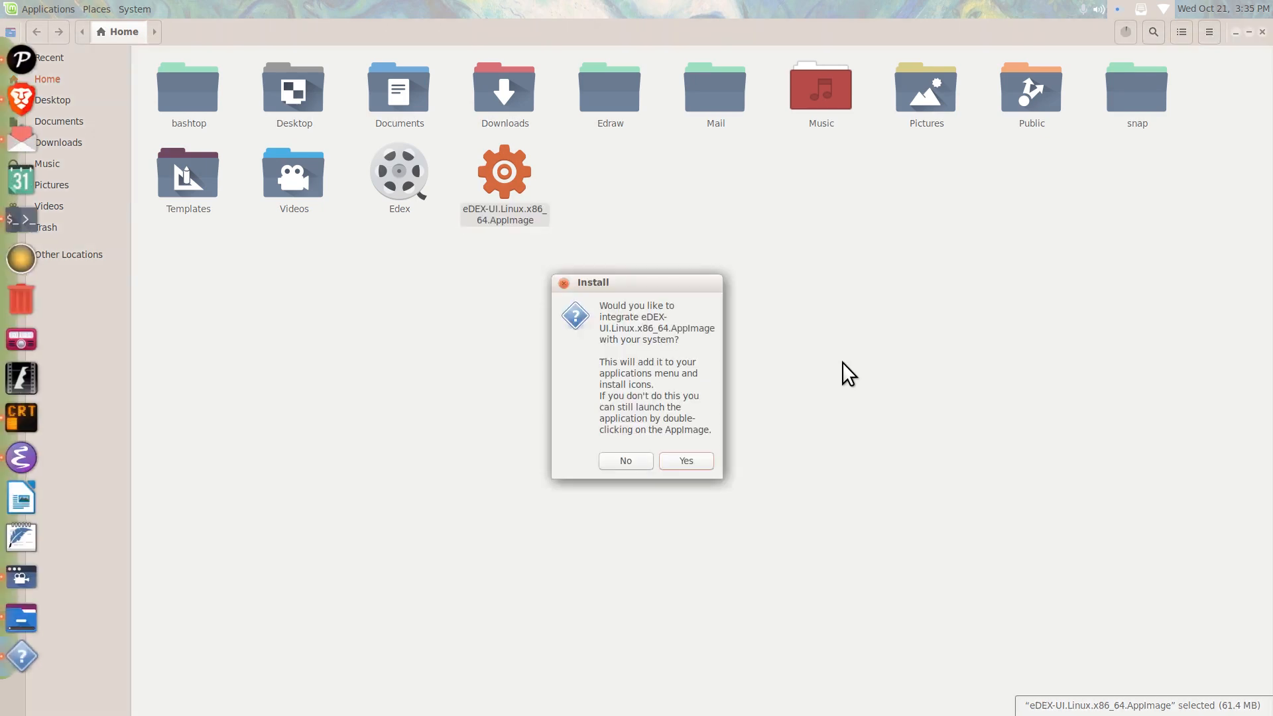
mouse_move(481, 466)
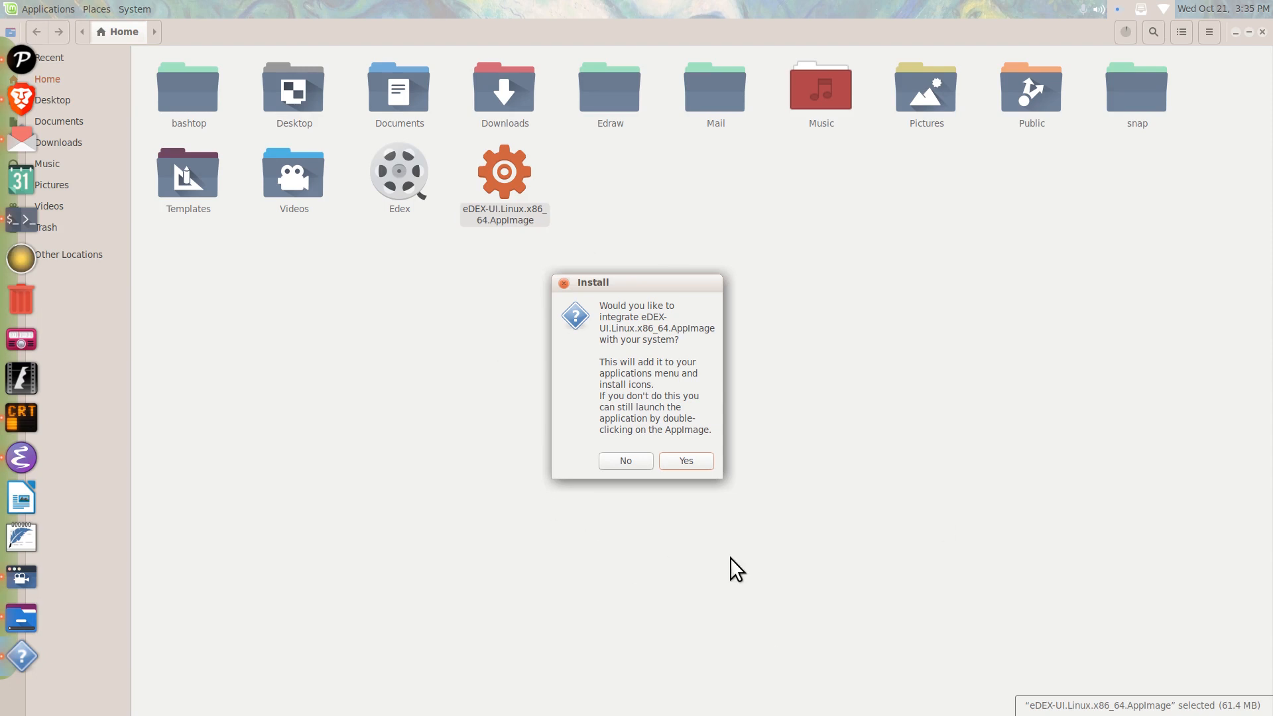
click(625, 460)
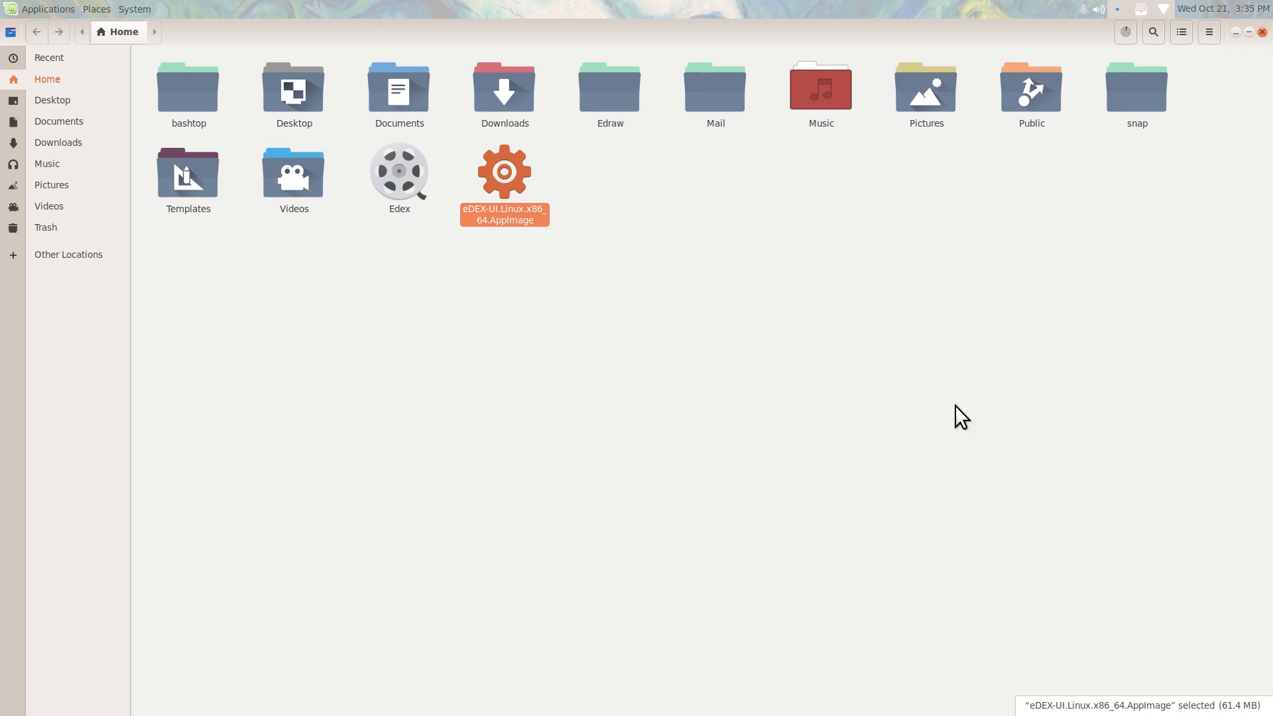
double_click(503, 171)
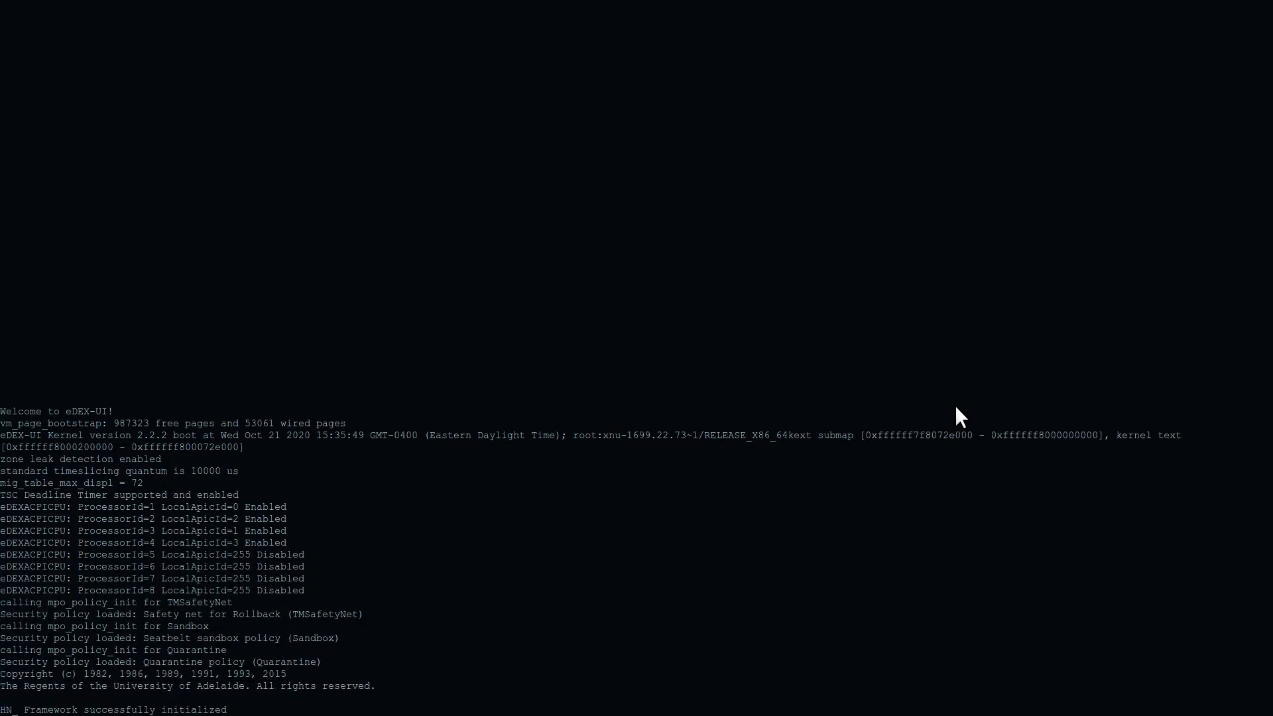
Wait through eDEX-UI's kernel boot log until the main interface loads
scroll(down, 3)
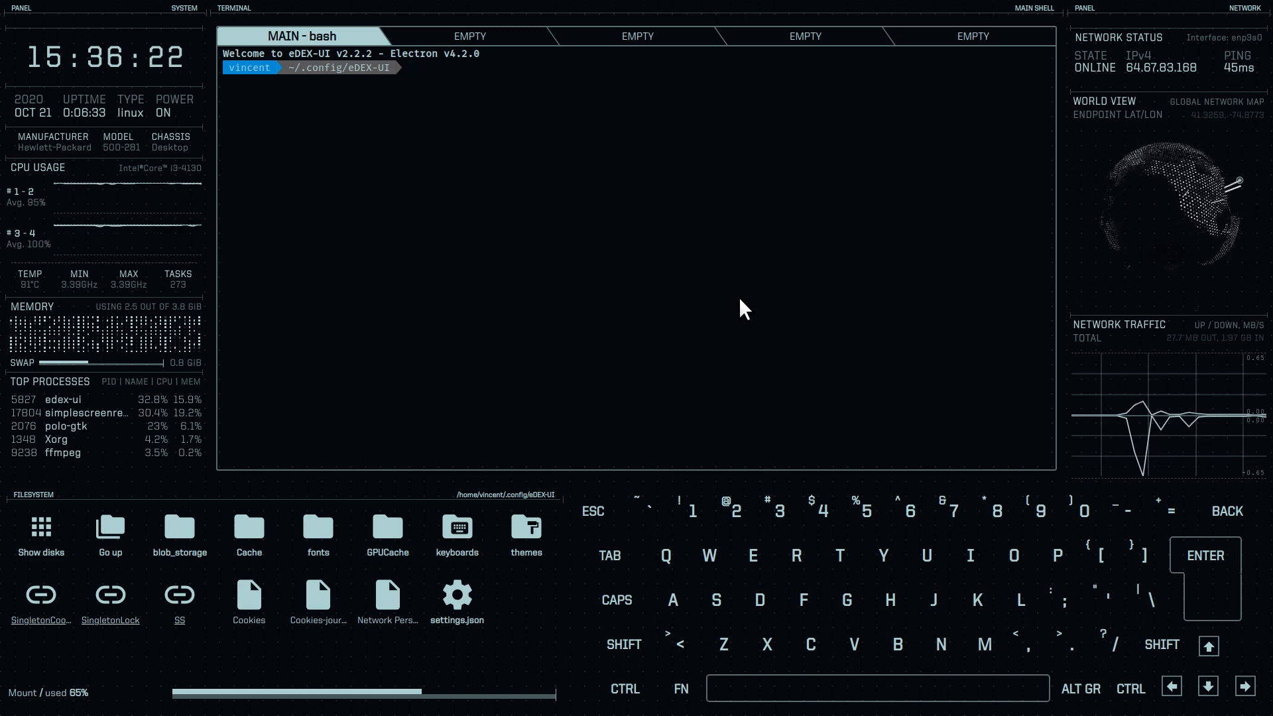
mouse_move(715, 316)
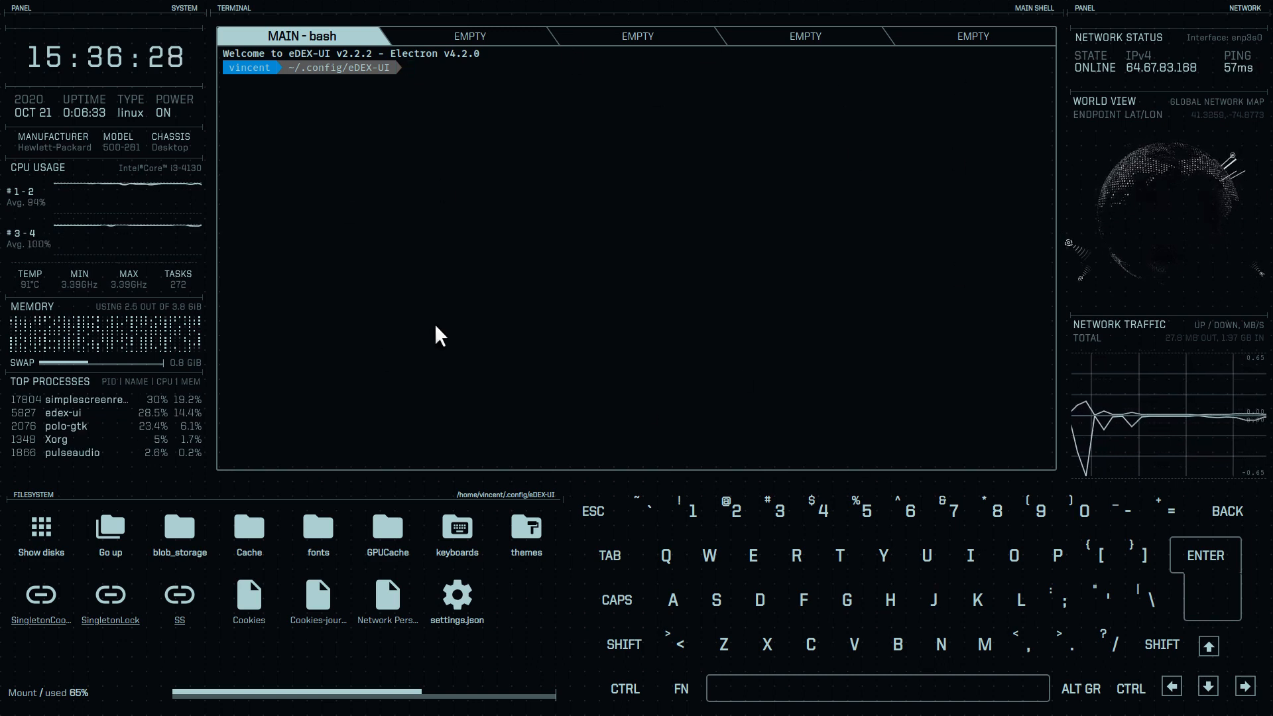
mouse_move(950, 341)
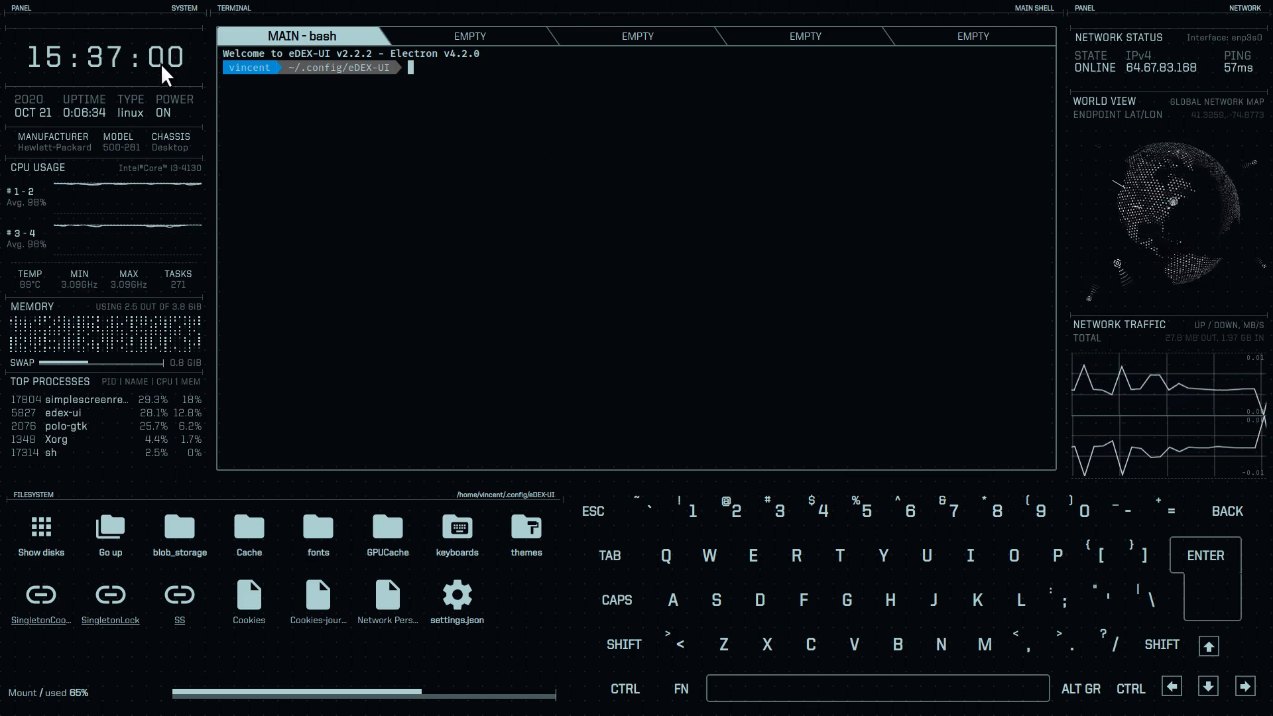
mouse_move(15, 118)
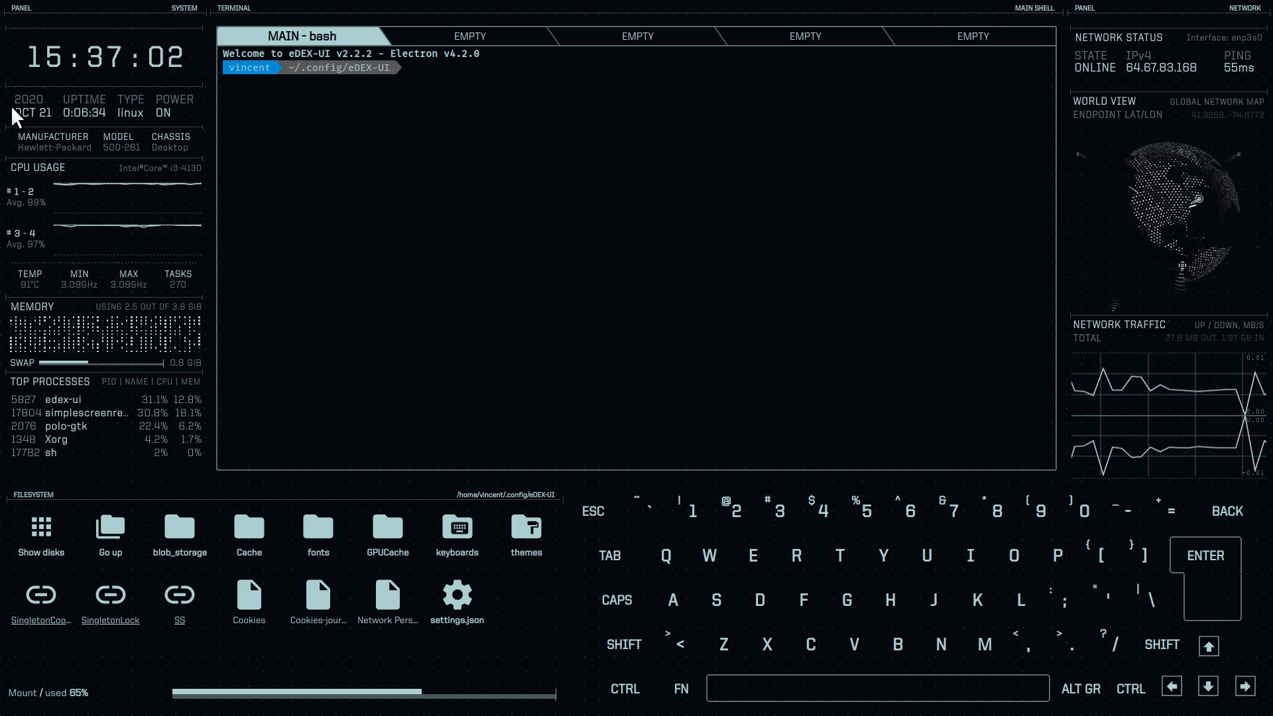
mouse_move(144, 137)
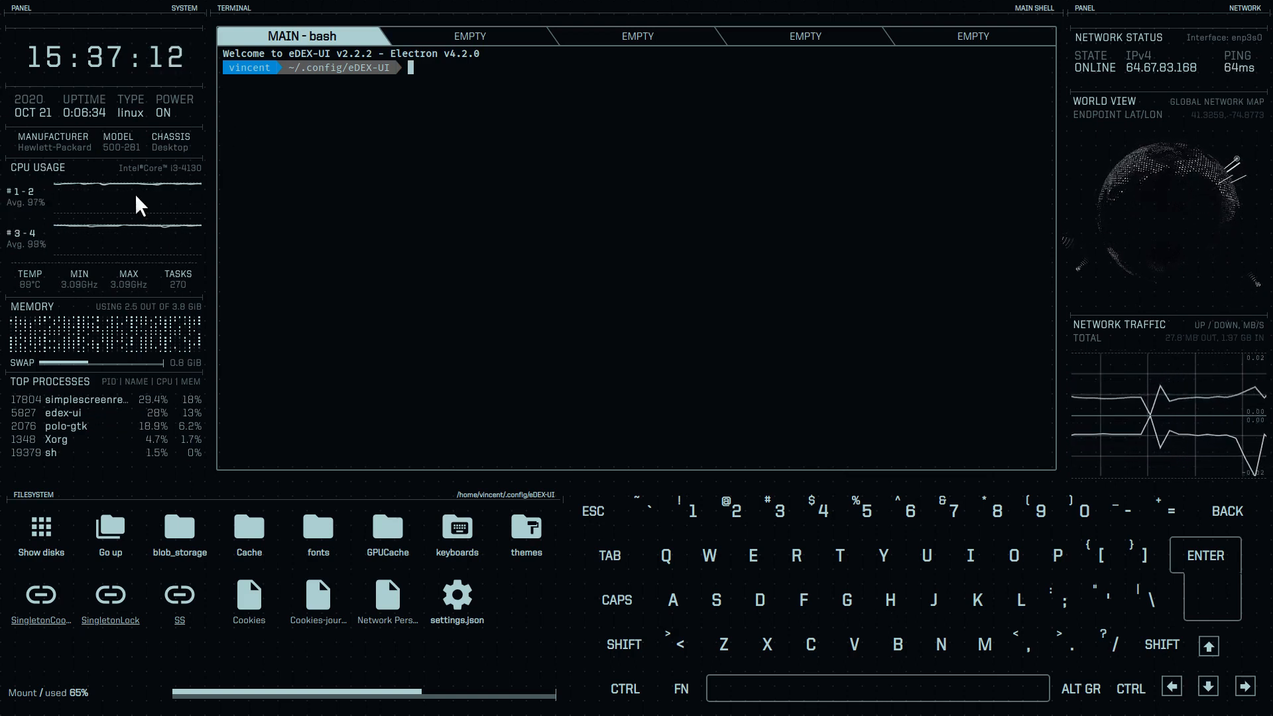
mouse_move(32, 300)
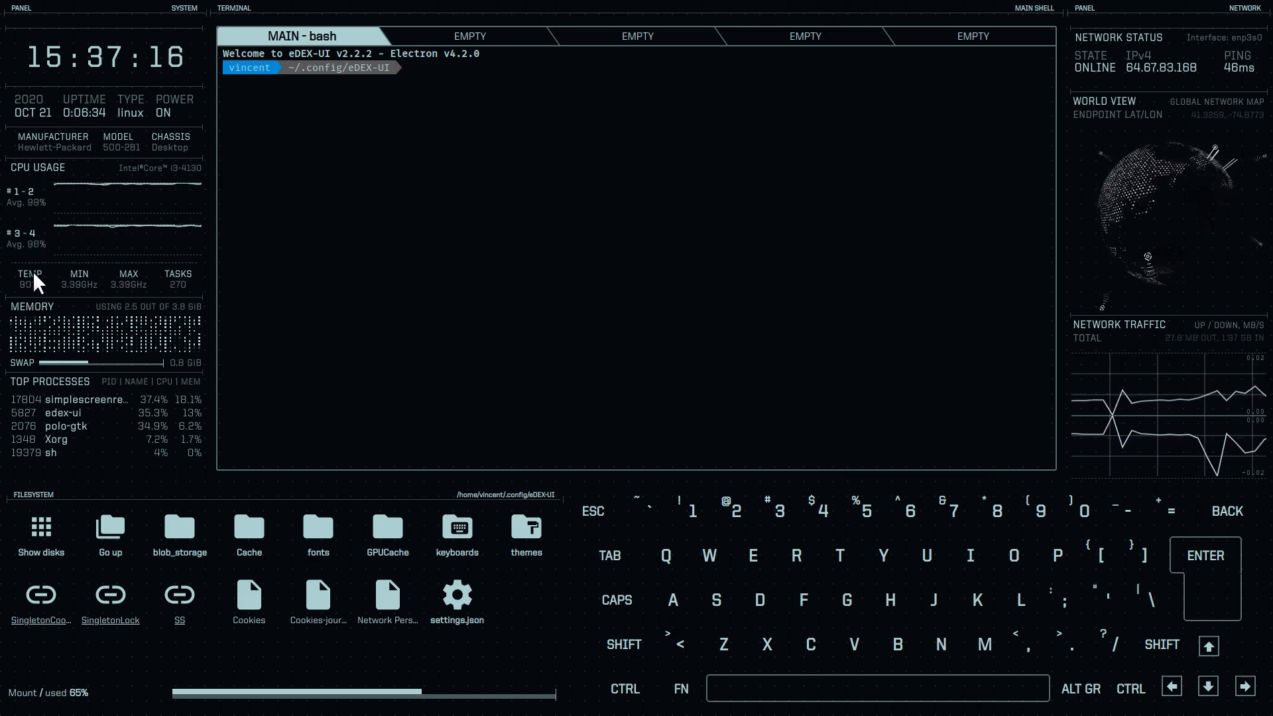
mouse_move(50, 300)
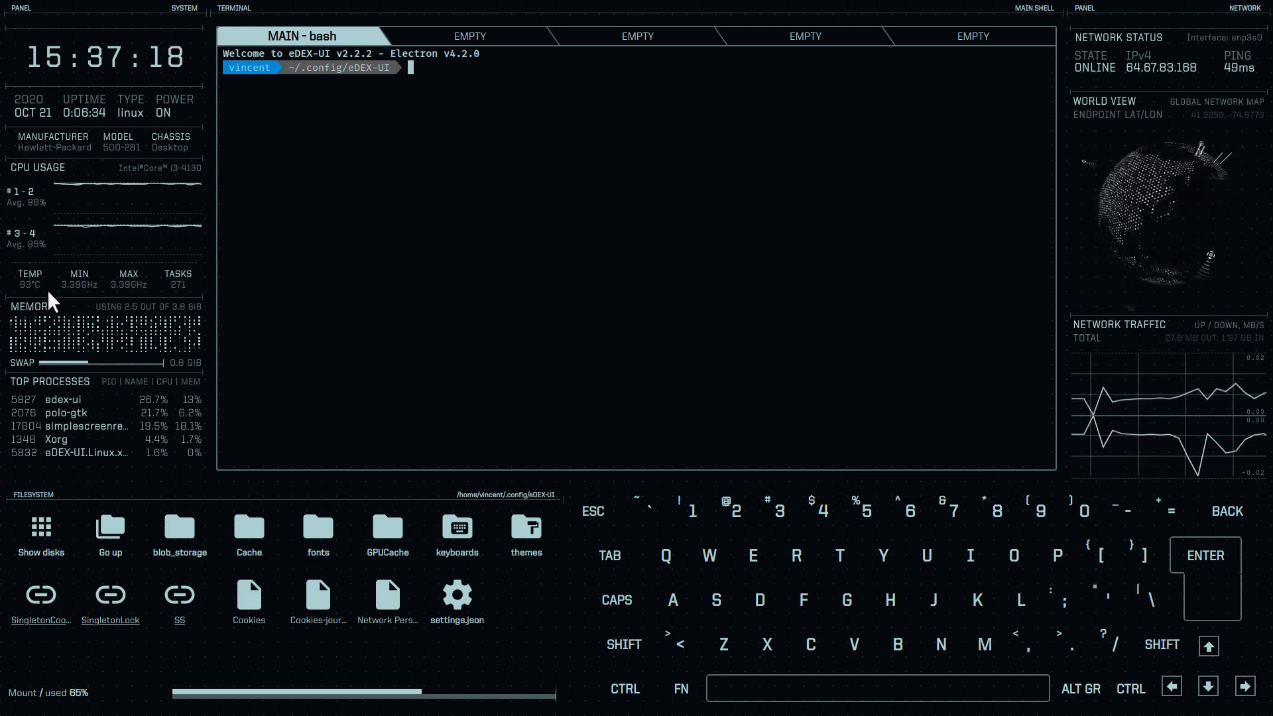
mouse_move(89, 305)
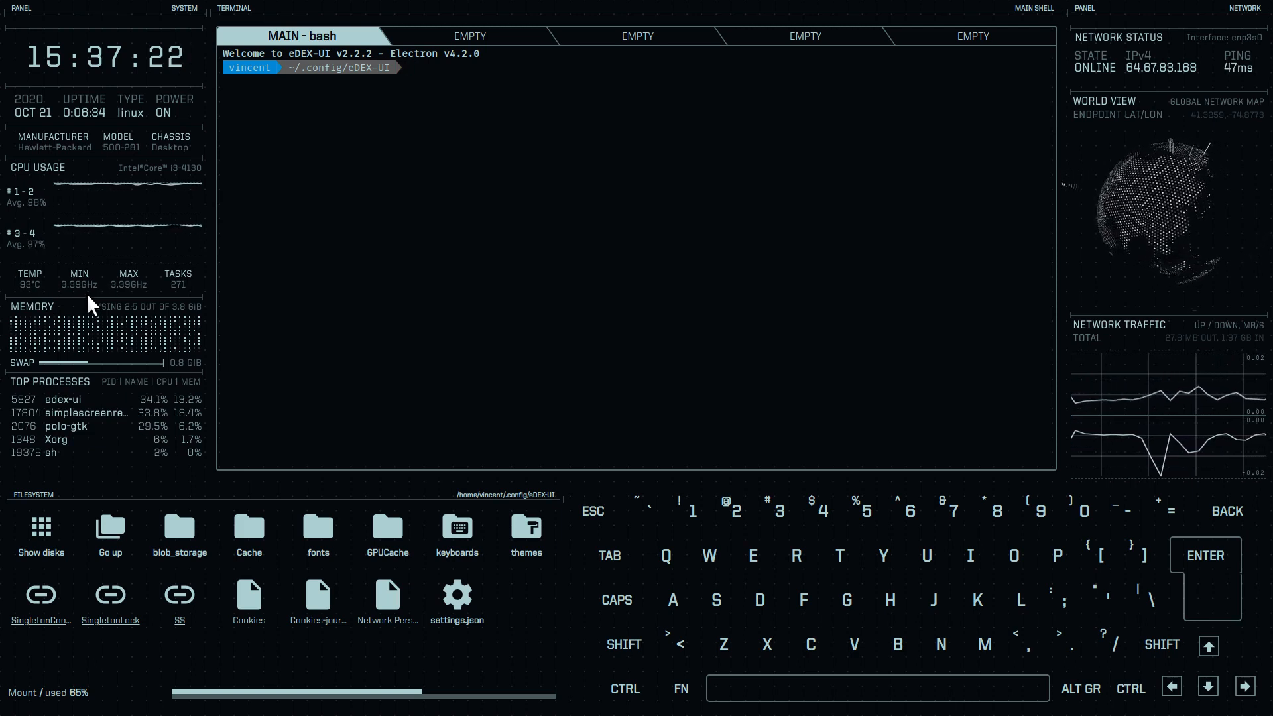
mouse_move(30, 302)
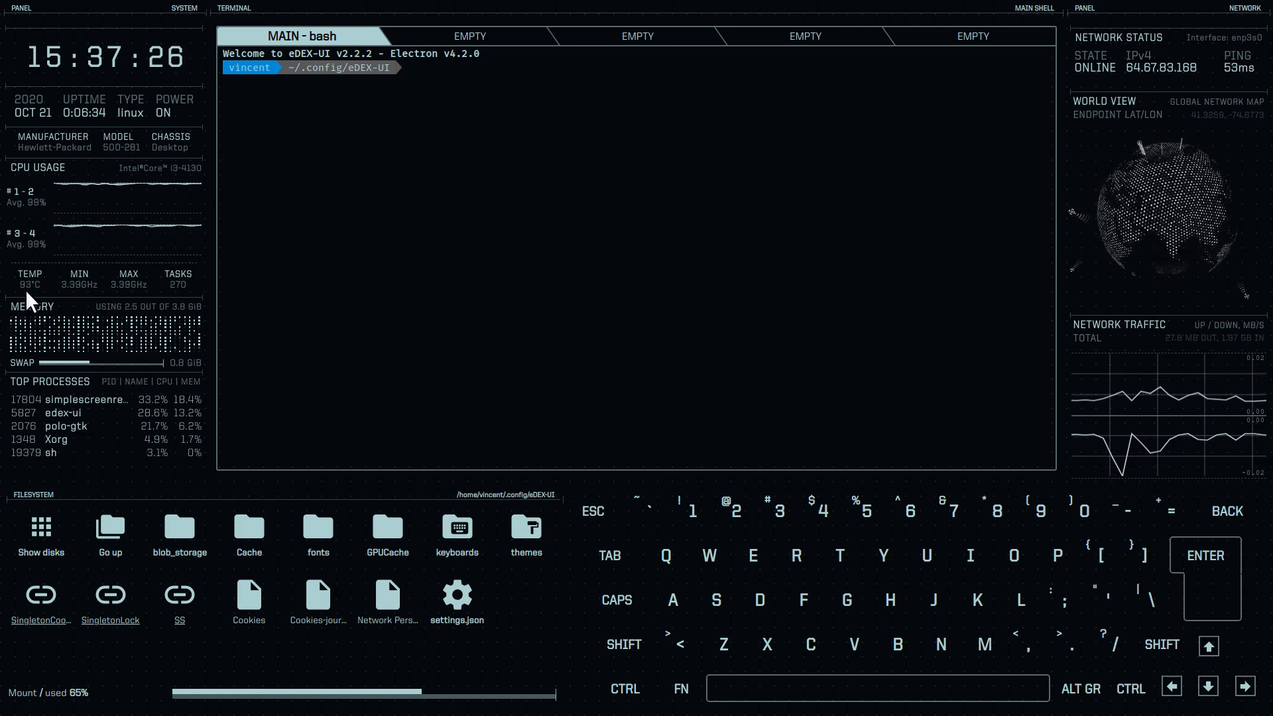
mouse_move(162, 305)
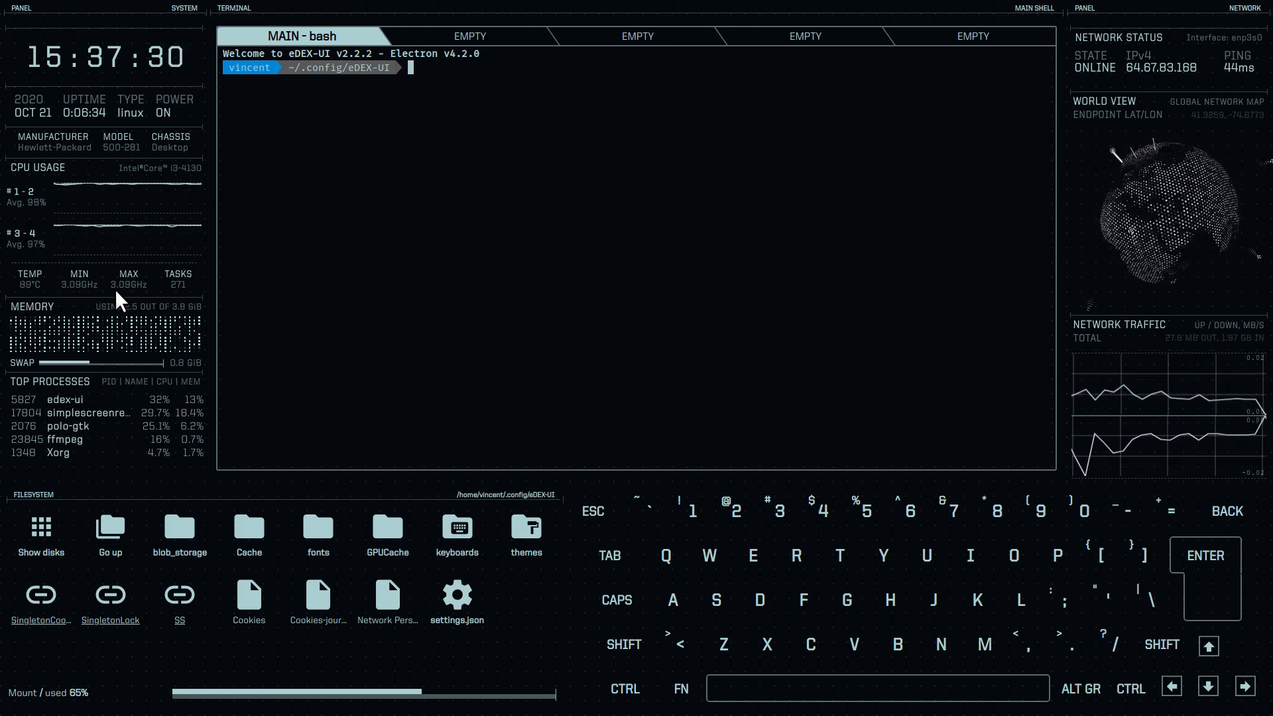
mouse_move(174, 345)
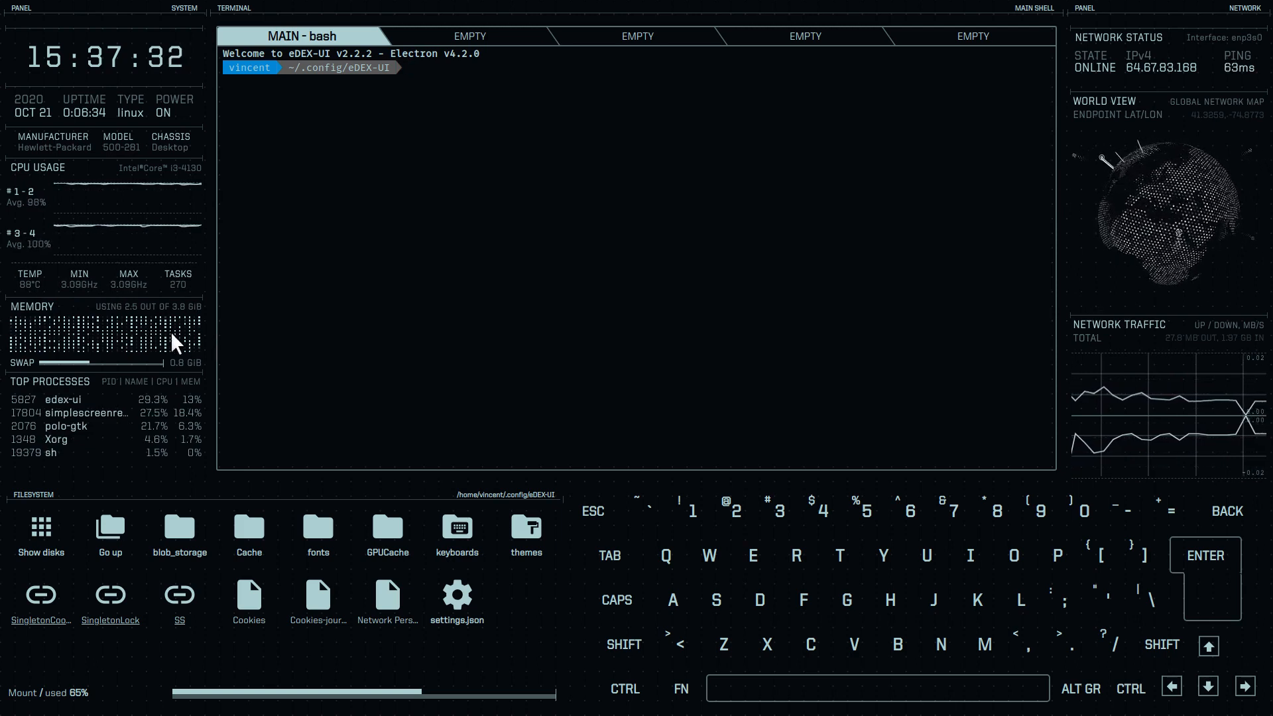
mouse_move(44, 339)
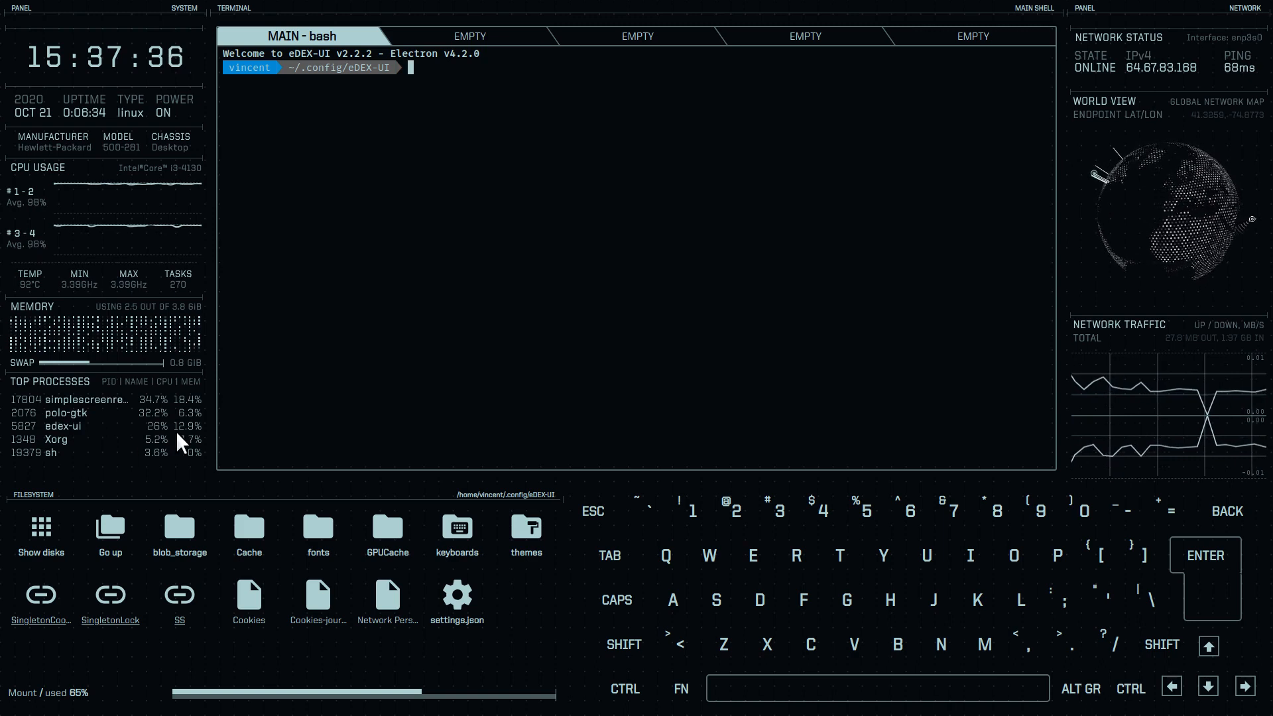
mouse_move(119, 444)
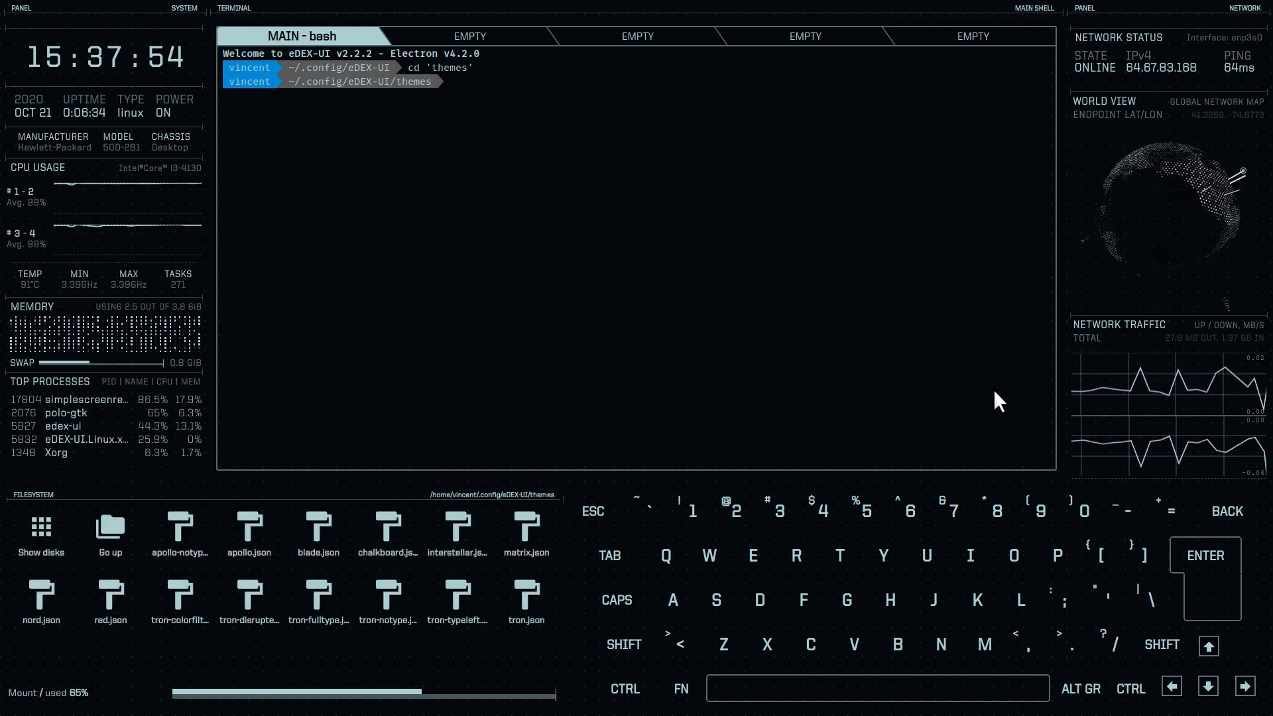
mouse_move(351, 81)
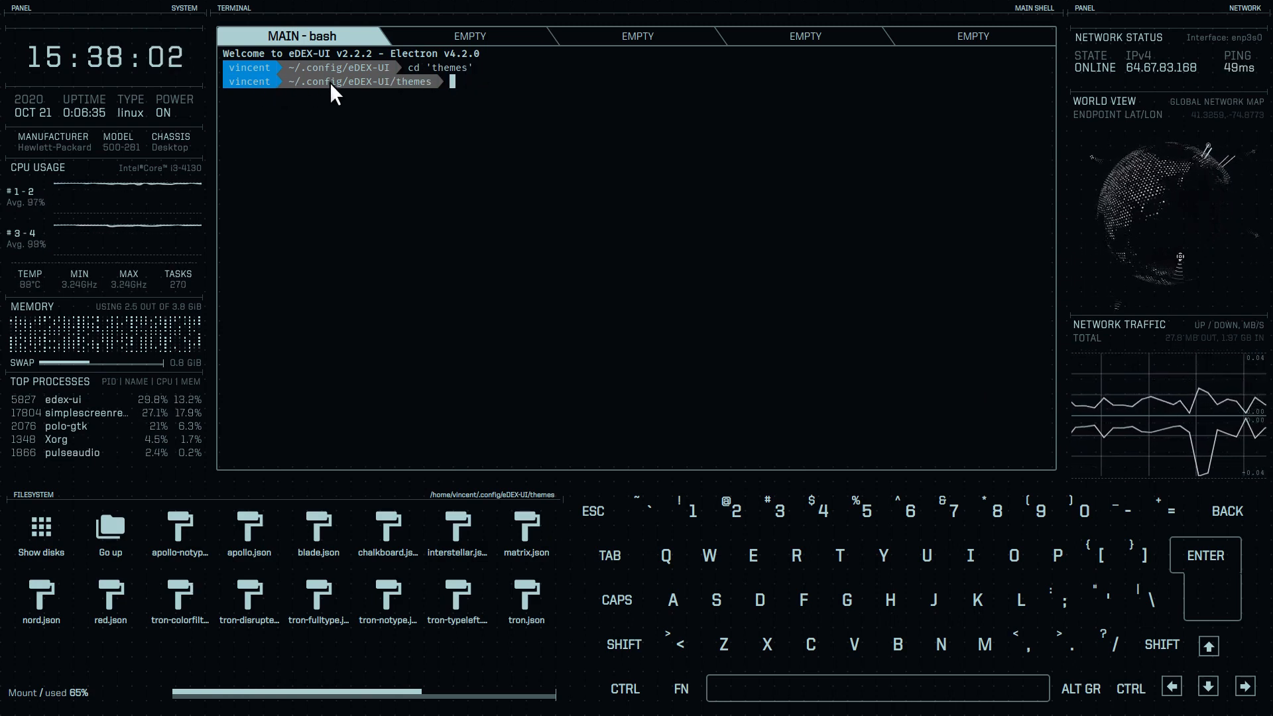
mouse_move(461, 93)
text(cd ..)
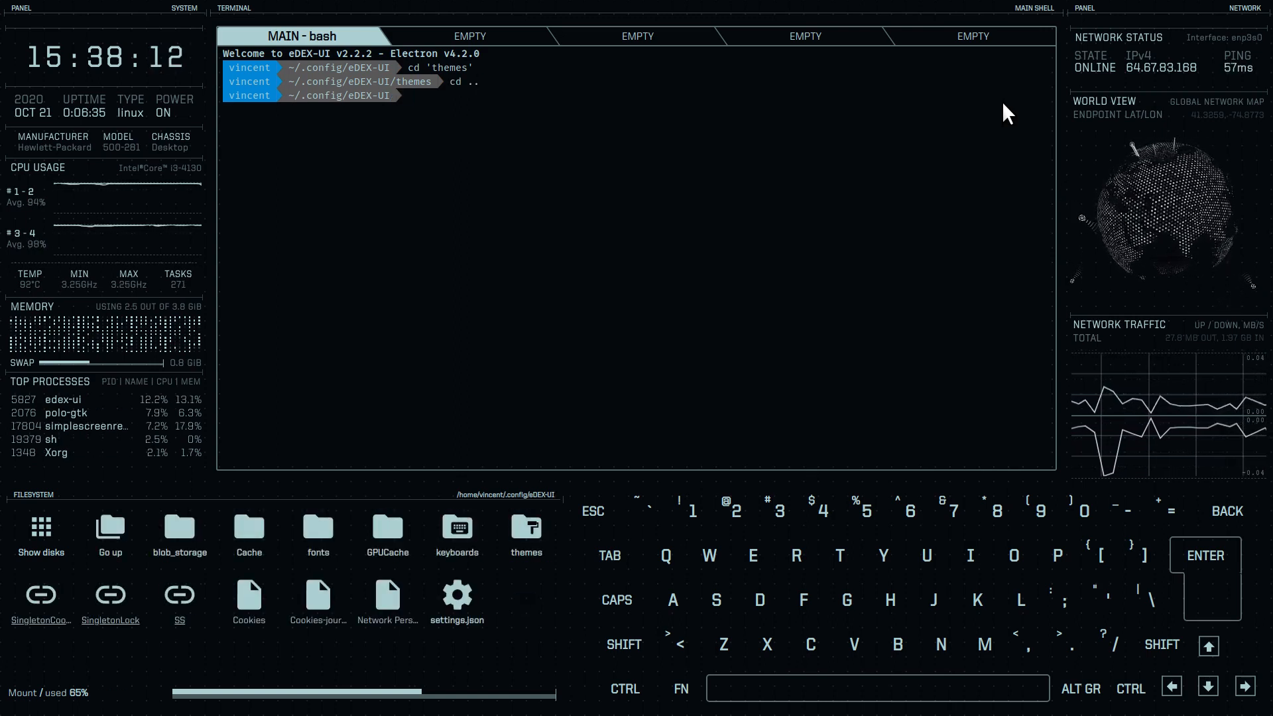
Change the eDEX-UI shell into the themes folder with cd themes
text(cd themes)
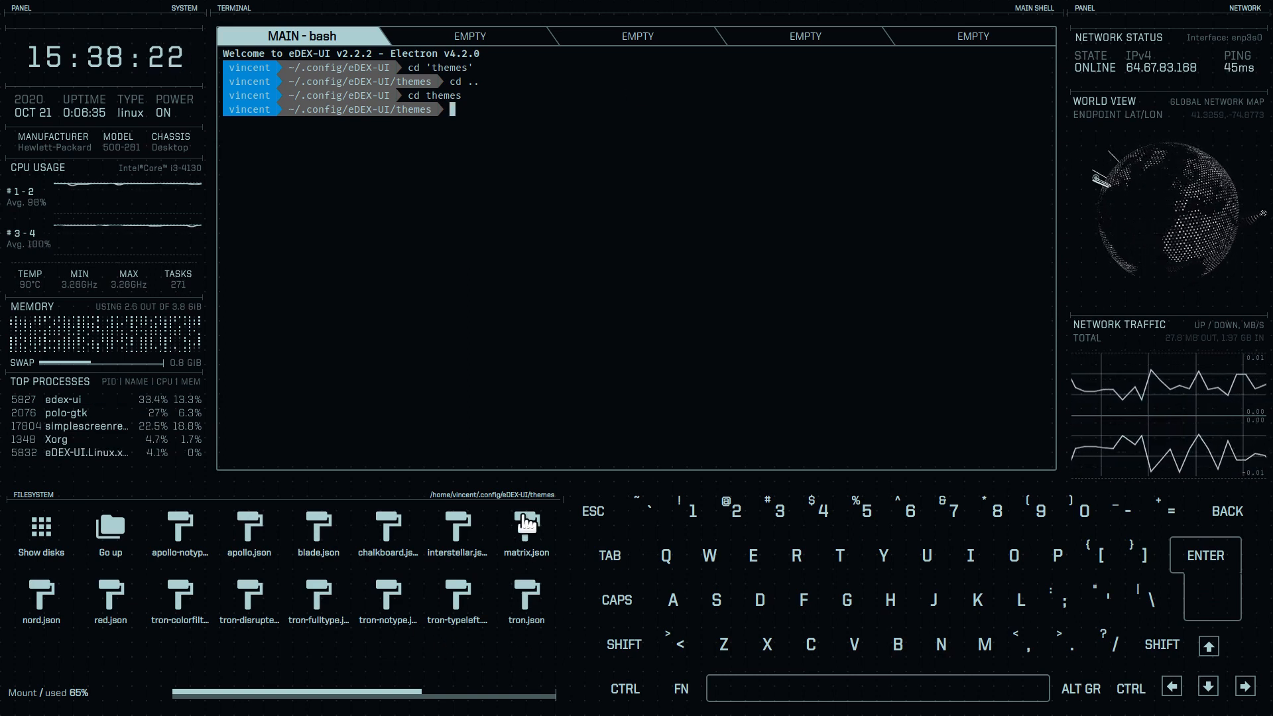
mouse_move(955, 361)
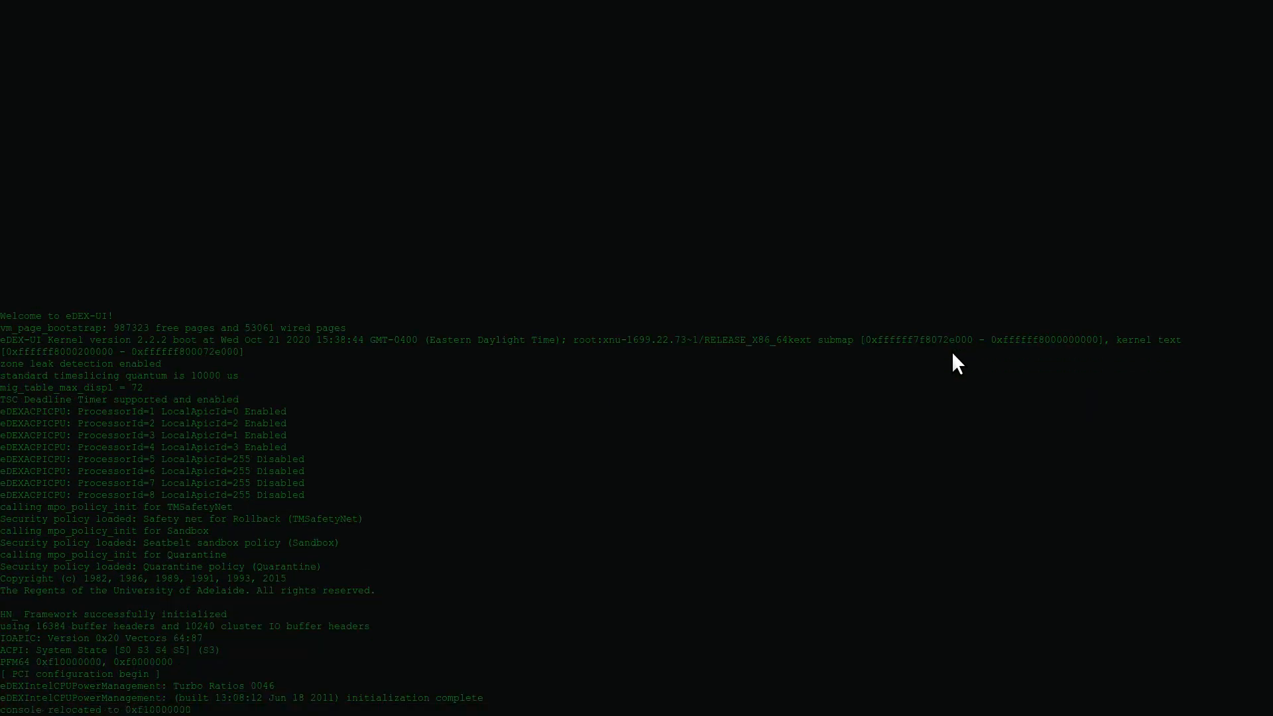
Apply matrix.json from the filesystem panel and let eDEX-UI reload green
scroll(down, 3)
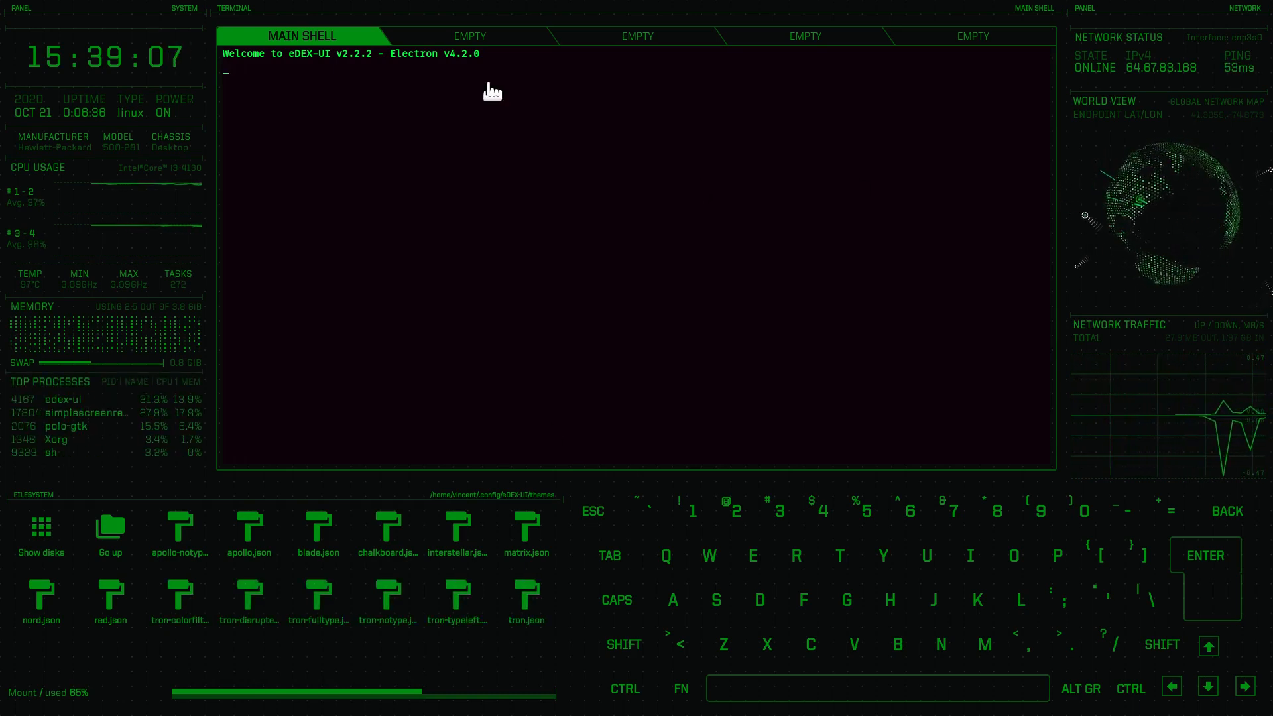
mouse_move(295, 148)
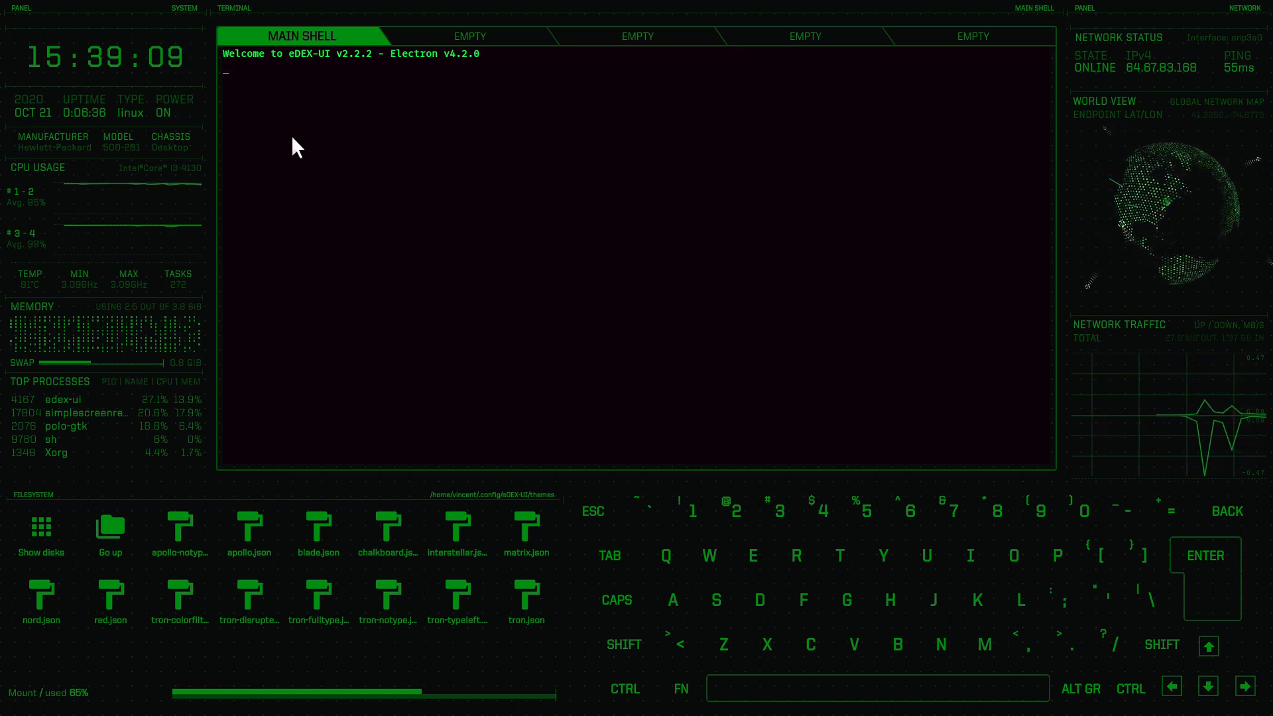
mouse_move(992, 334)
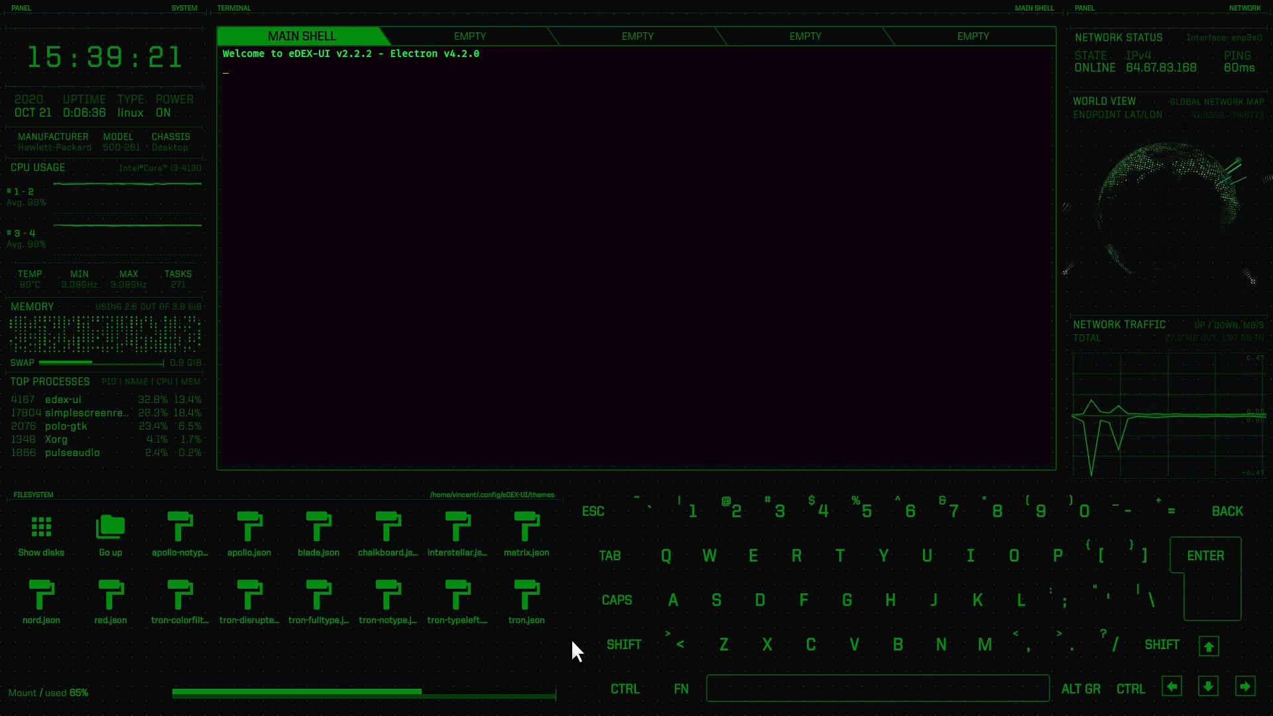
mouse_move(575, 599)
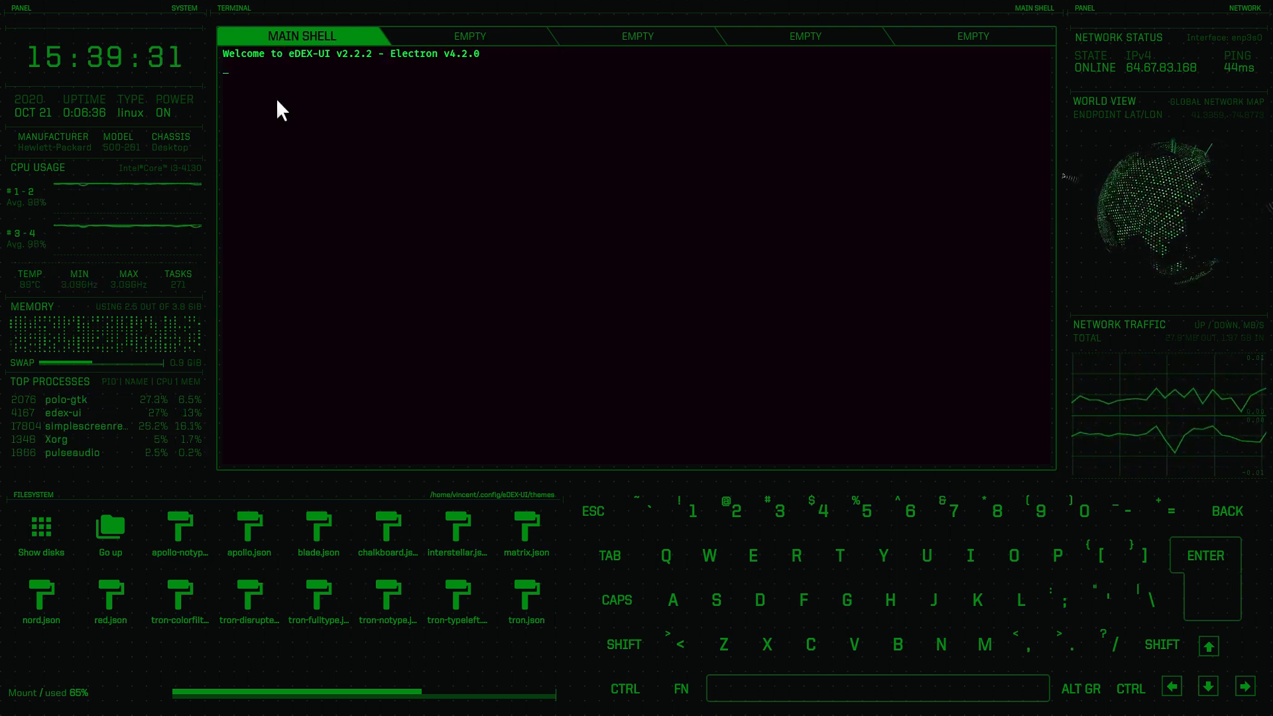
mouse_move(276, 618)
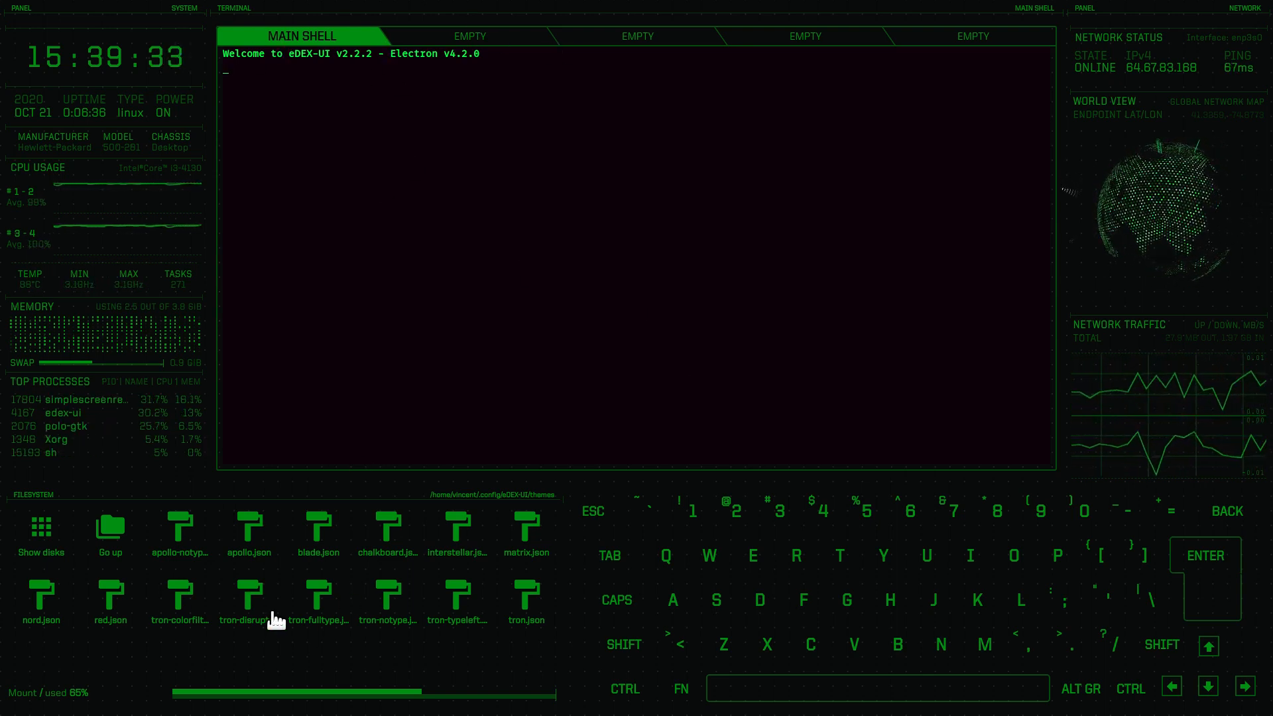
mouse_move(377, 250)
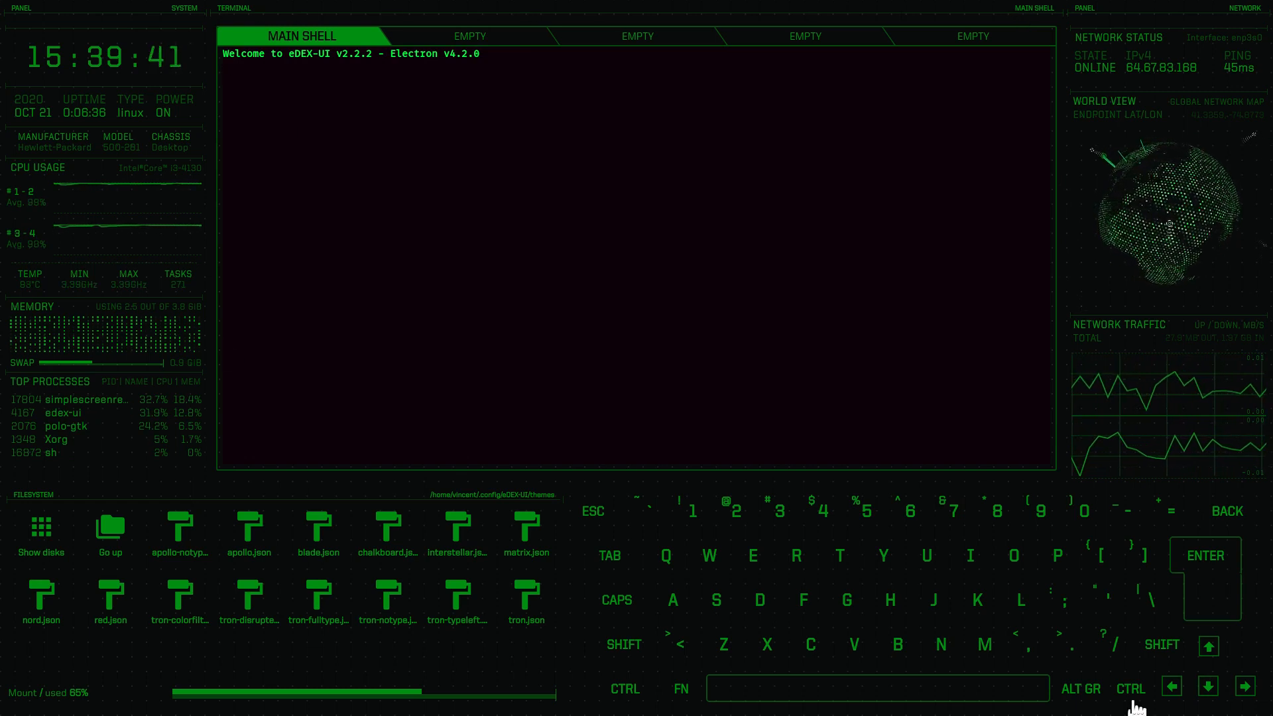
mouse_move(988, 295)
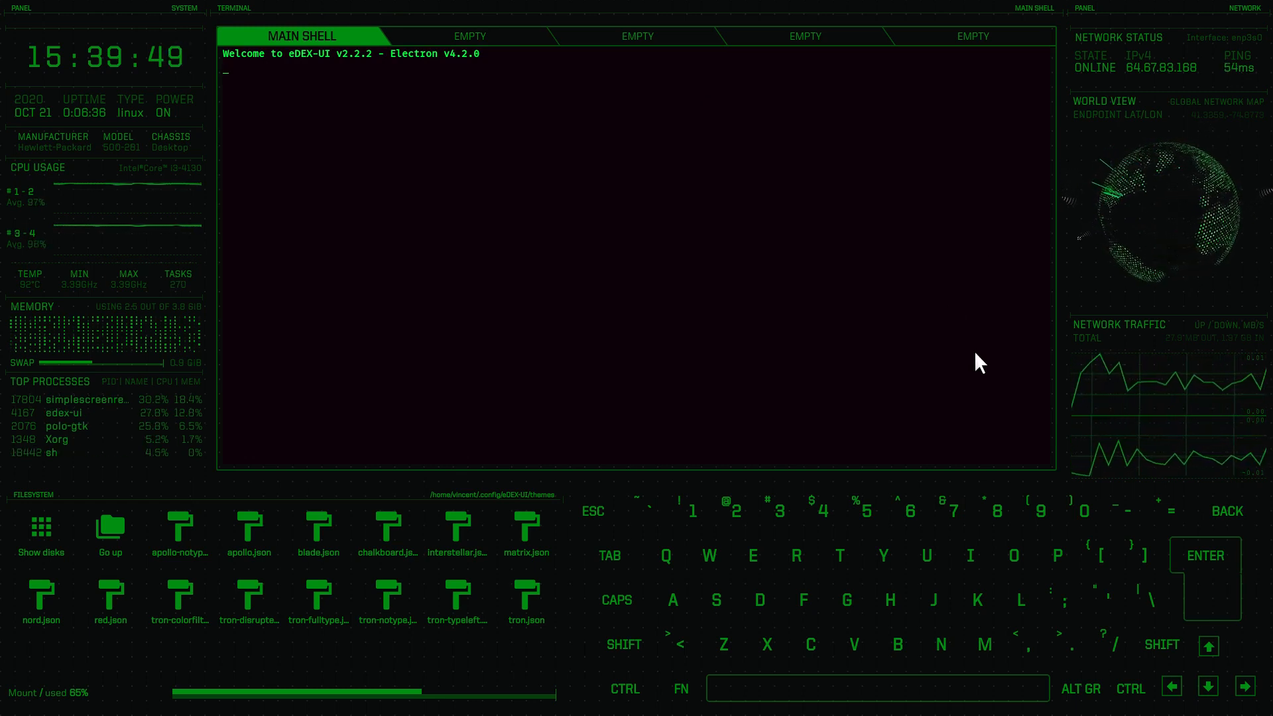
Run 'glances' in the eDEX-UI shell
text(glance)
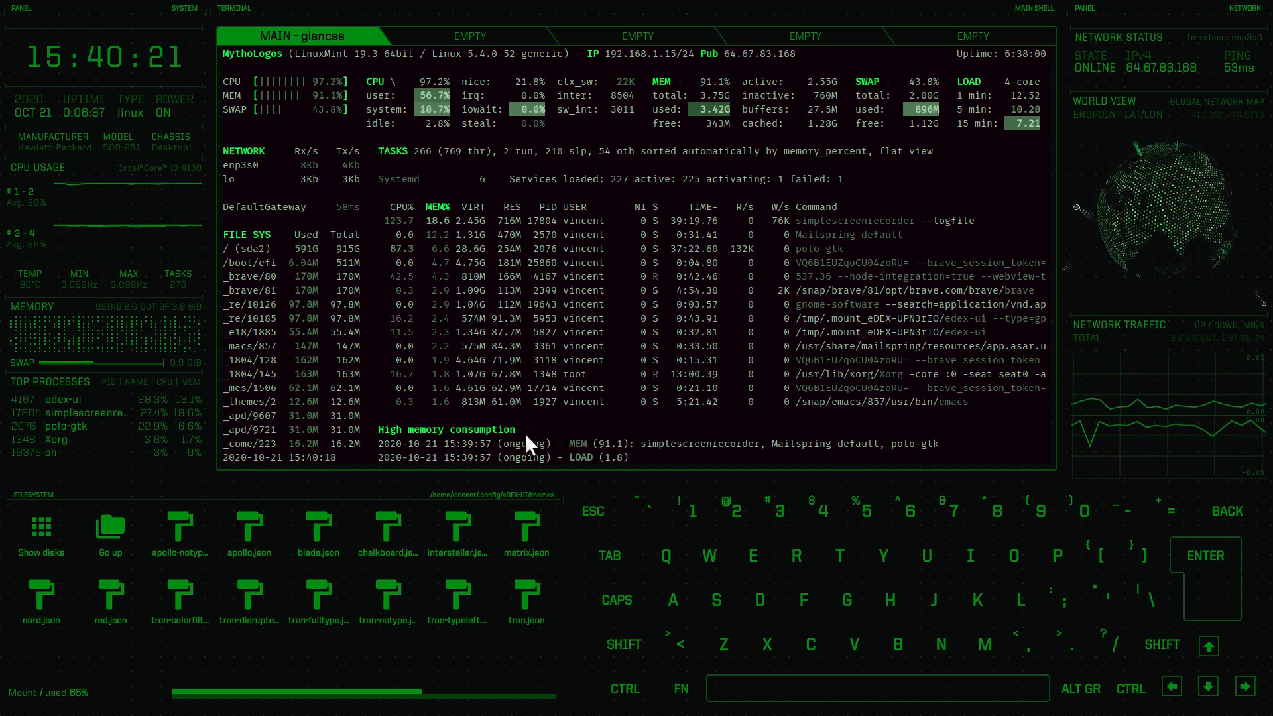
mouse_move(1035, 430)
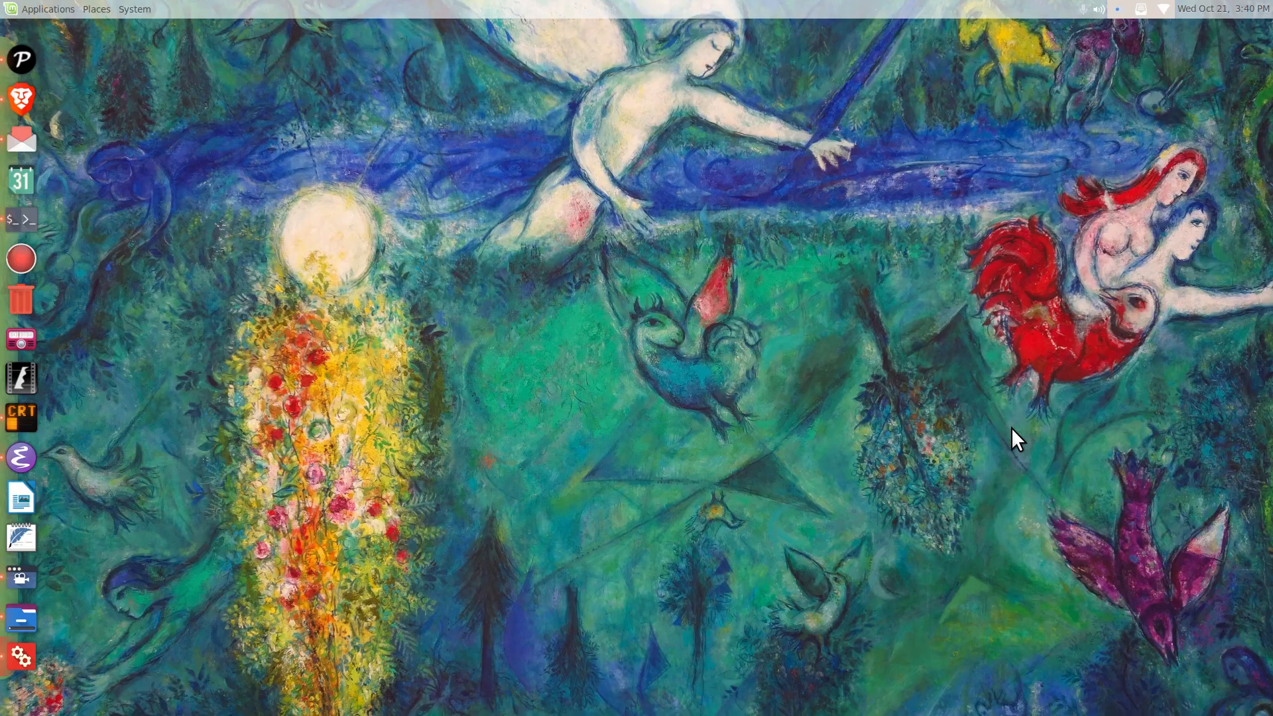
mouse_move(215, 48)
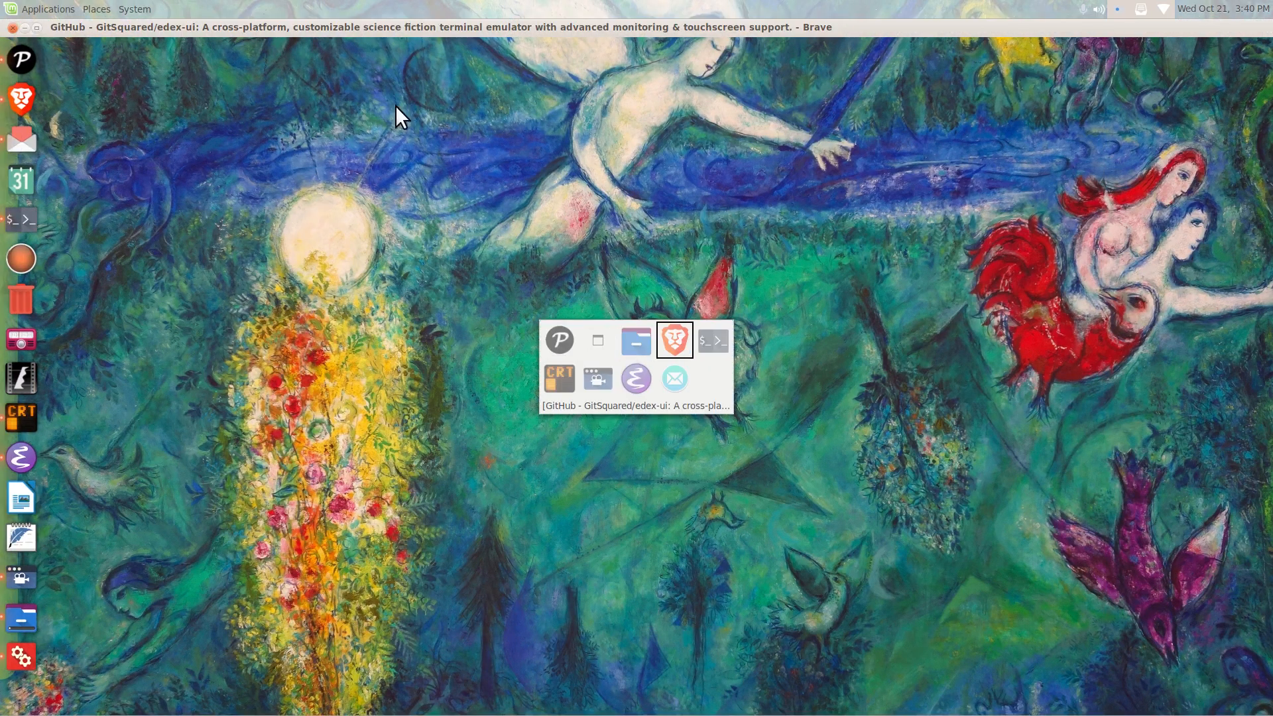
mouse_move(323, 42)
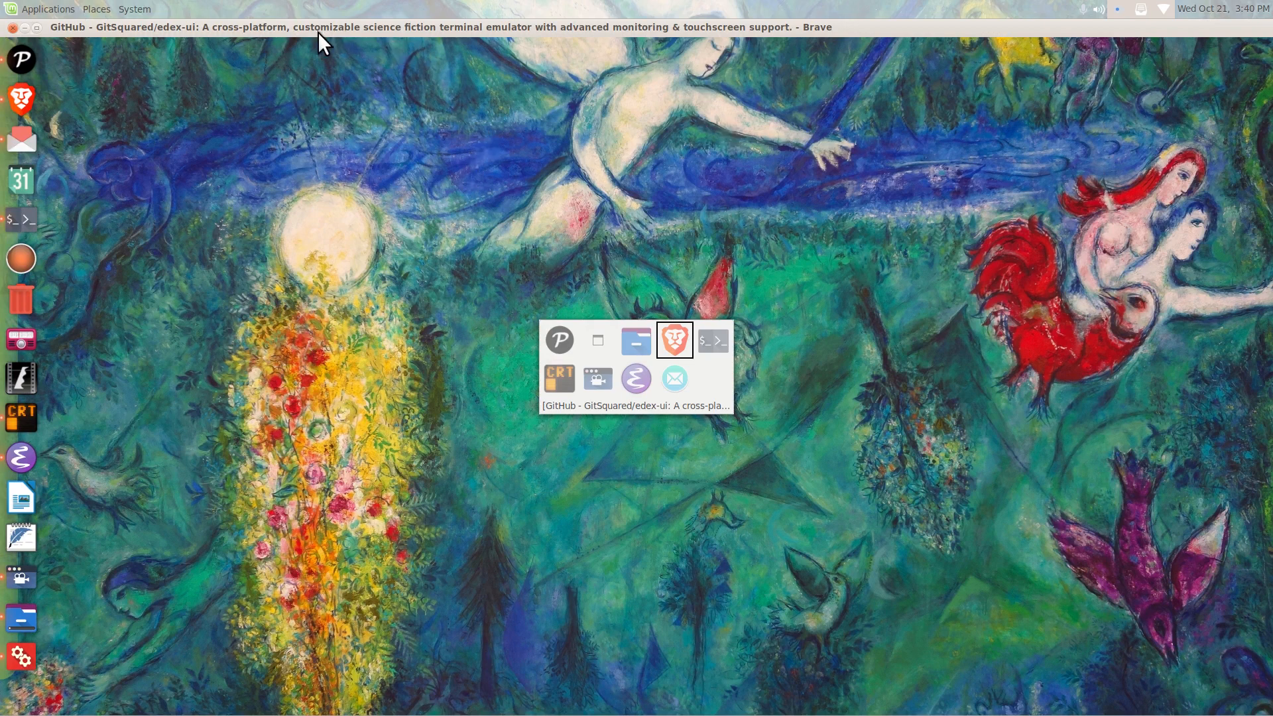
mouse_move(785, 390)
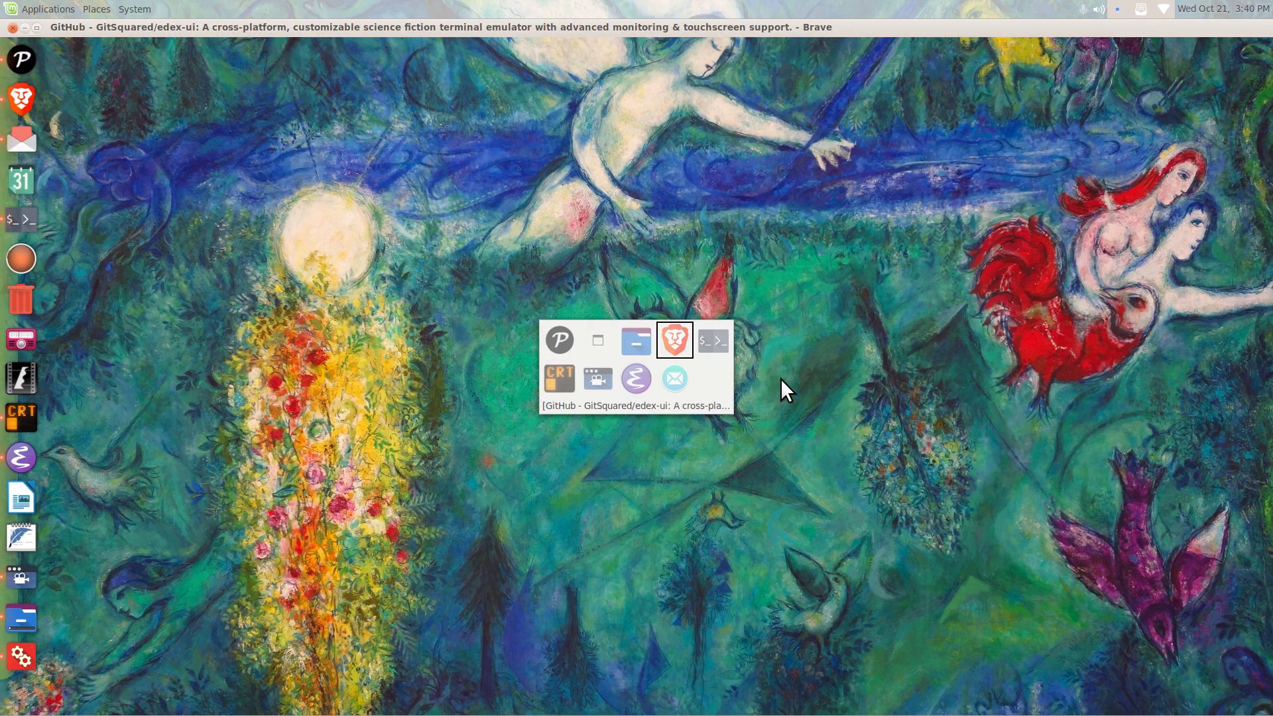
Bring Brave forward on the GitSquared/edex-ui GitHub README
click(674, 339)
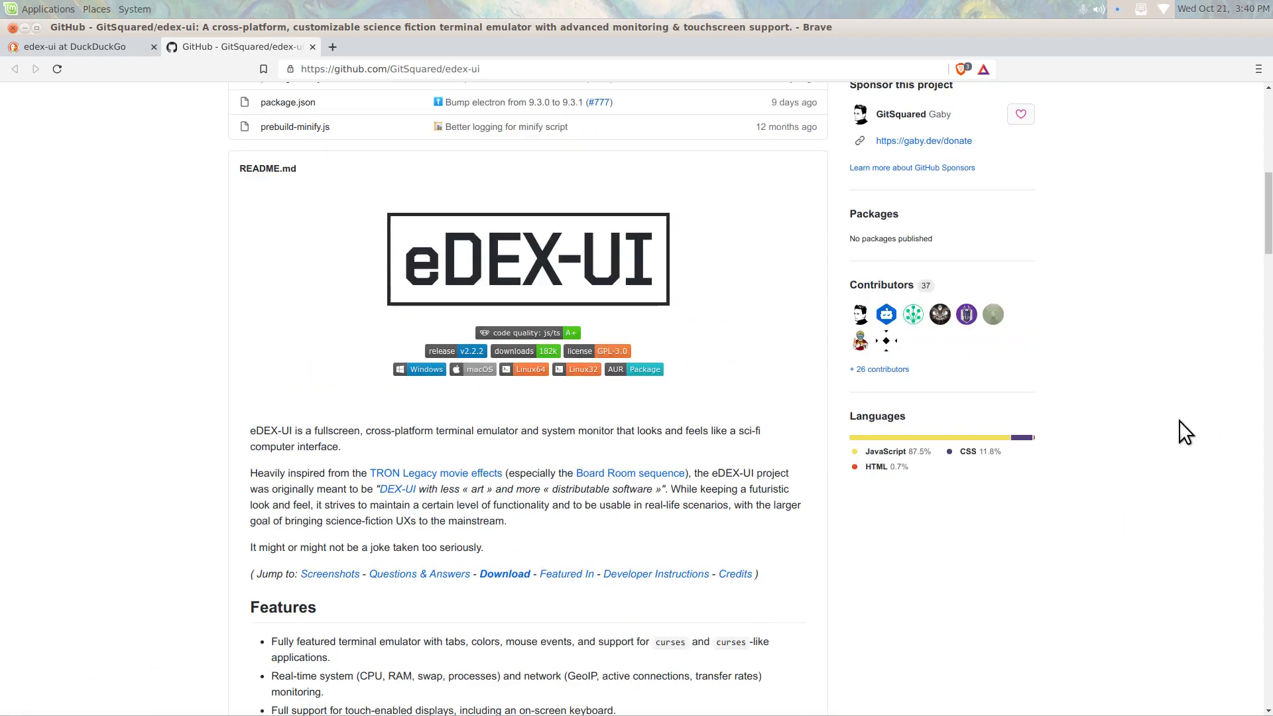
Scroll the GitSquared/edex-ui page past the file list to the README's Features section
scroll(up, 3)
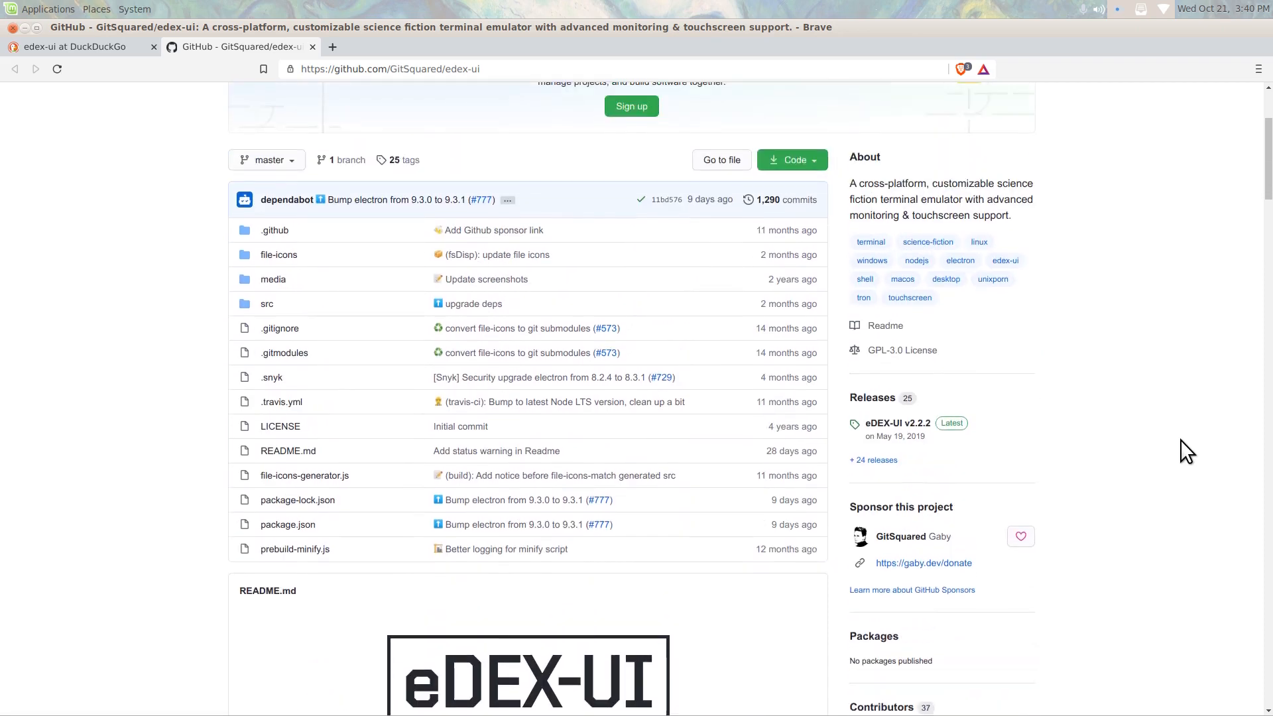
scroll(down, 3)
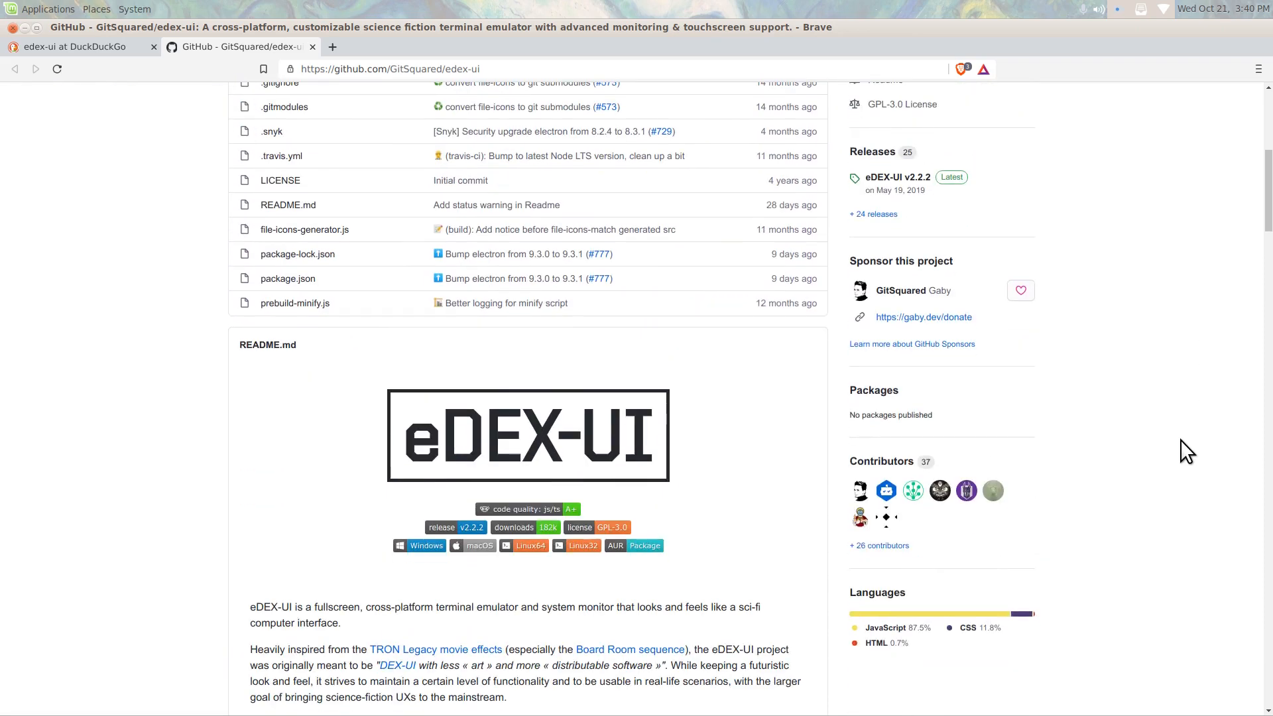
scroll(down, 3)
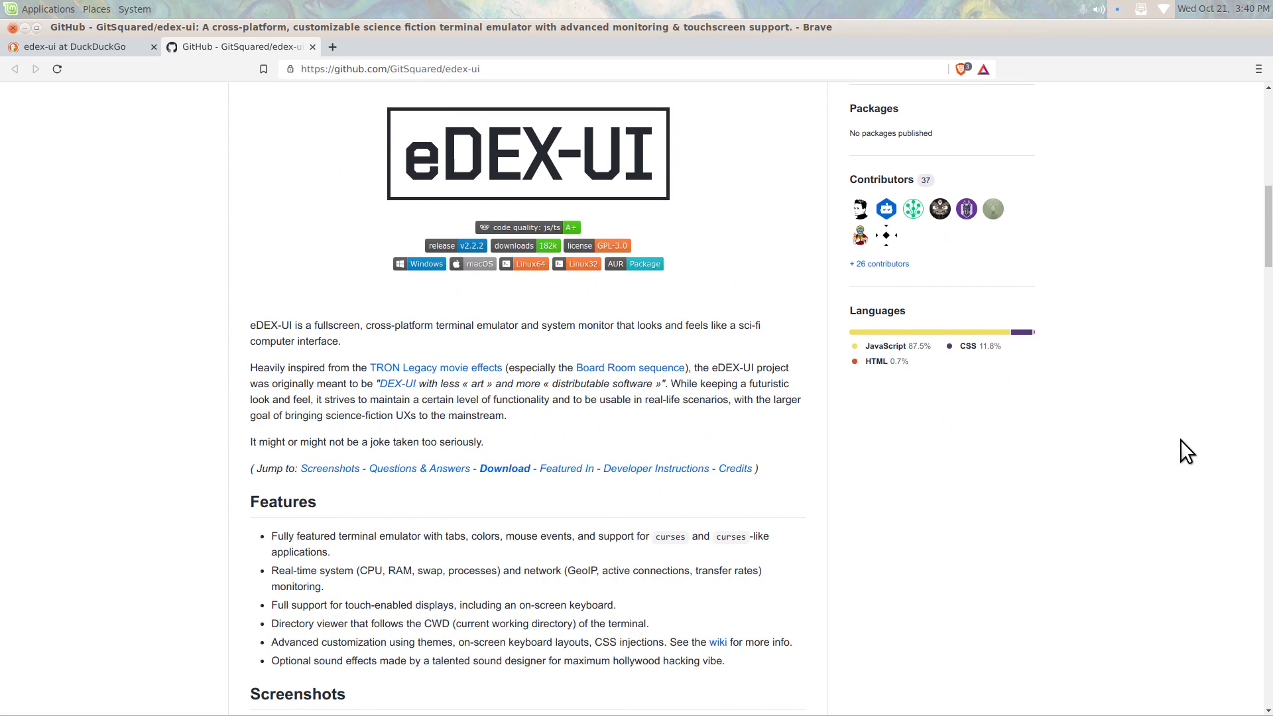
mouse_move(1187, 455)
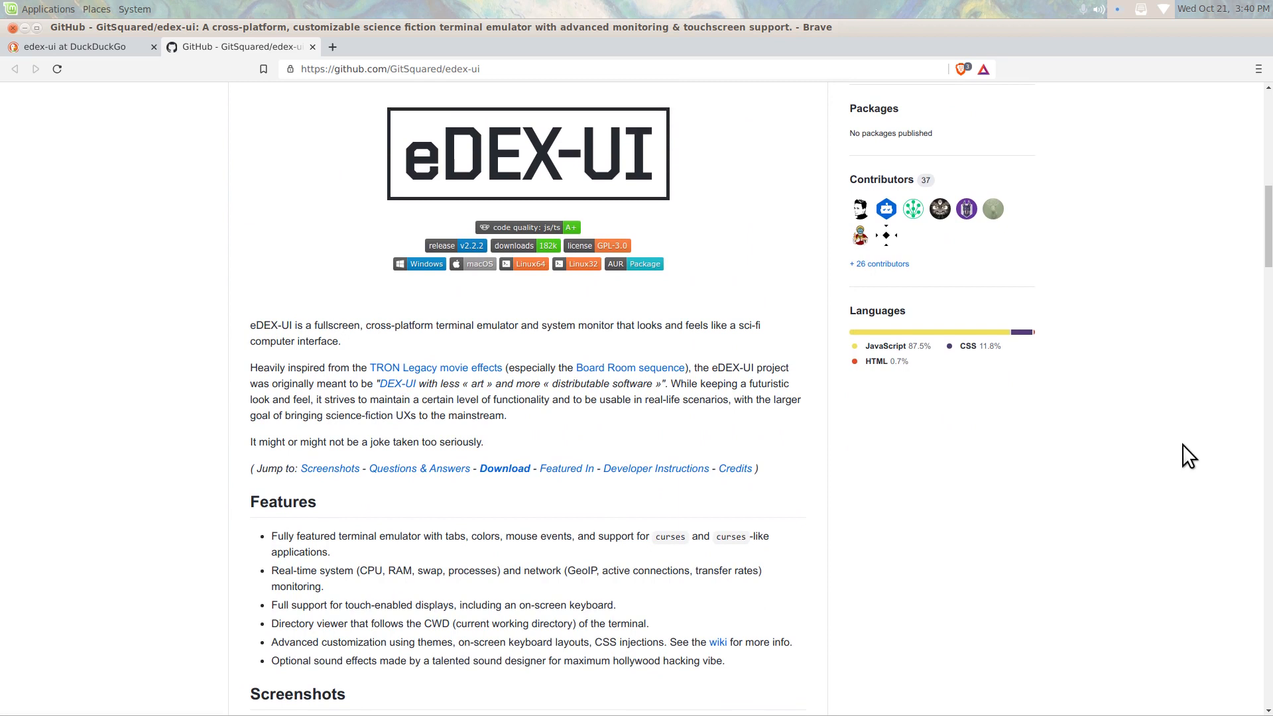
mouse_move(1187, 446)
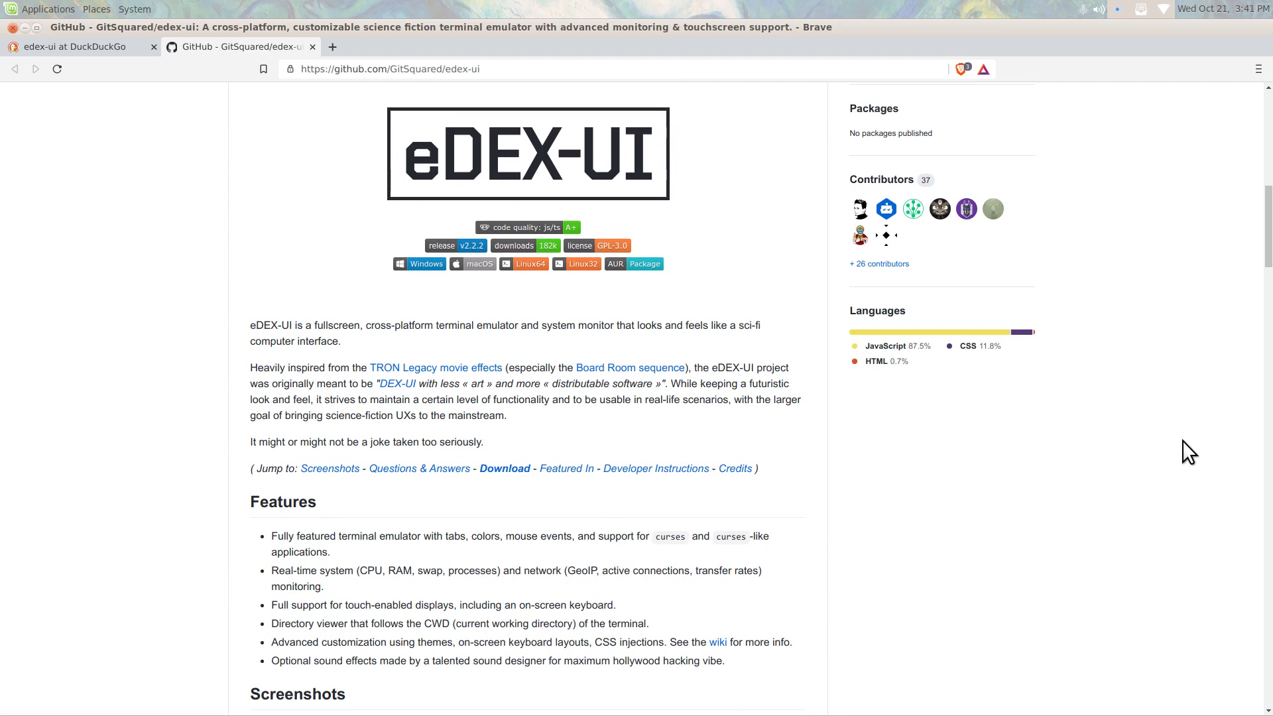
mouse_move(57, 69)
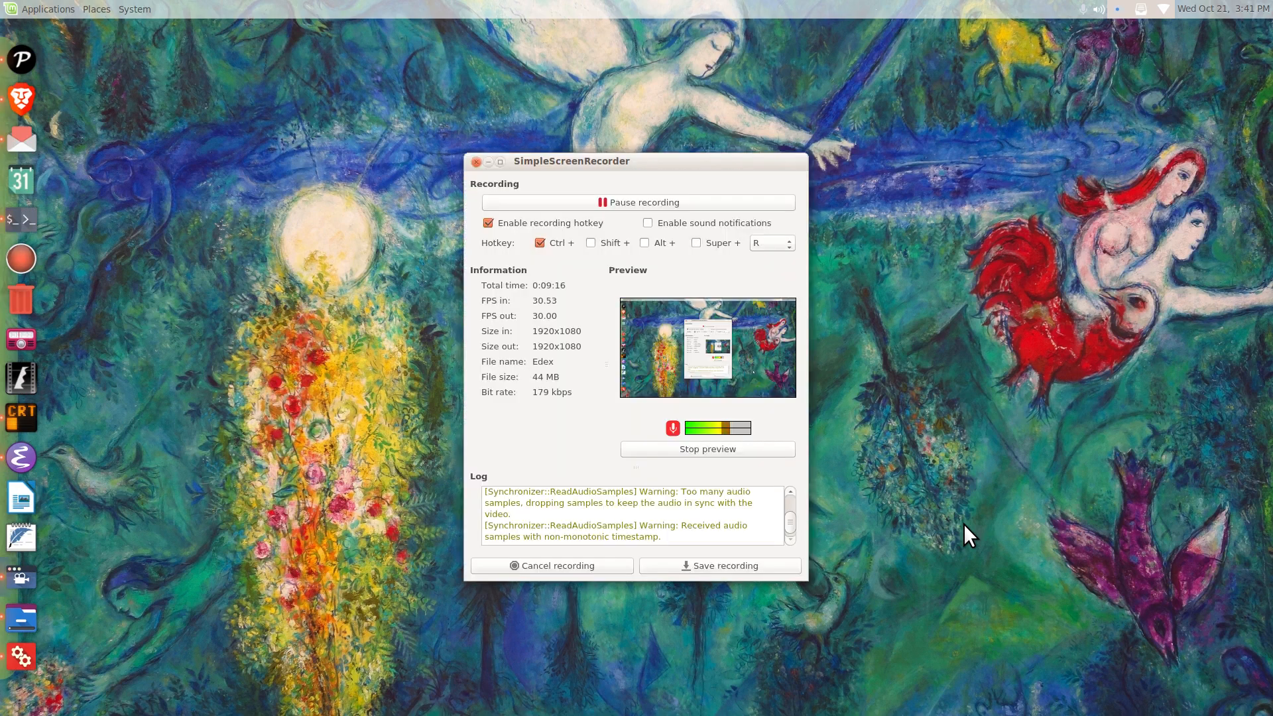
mouse_move(907, 438)
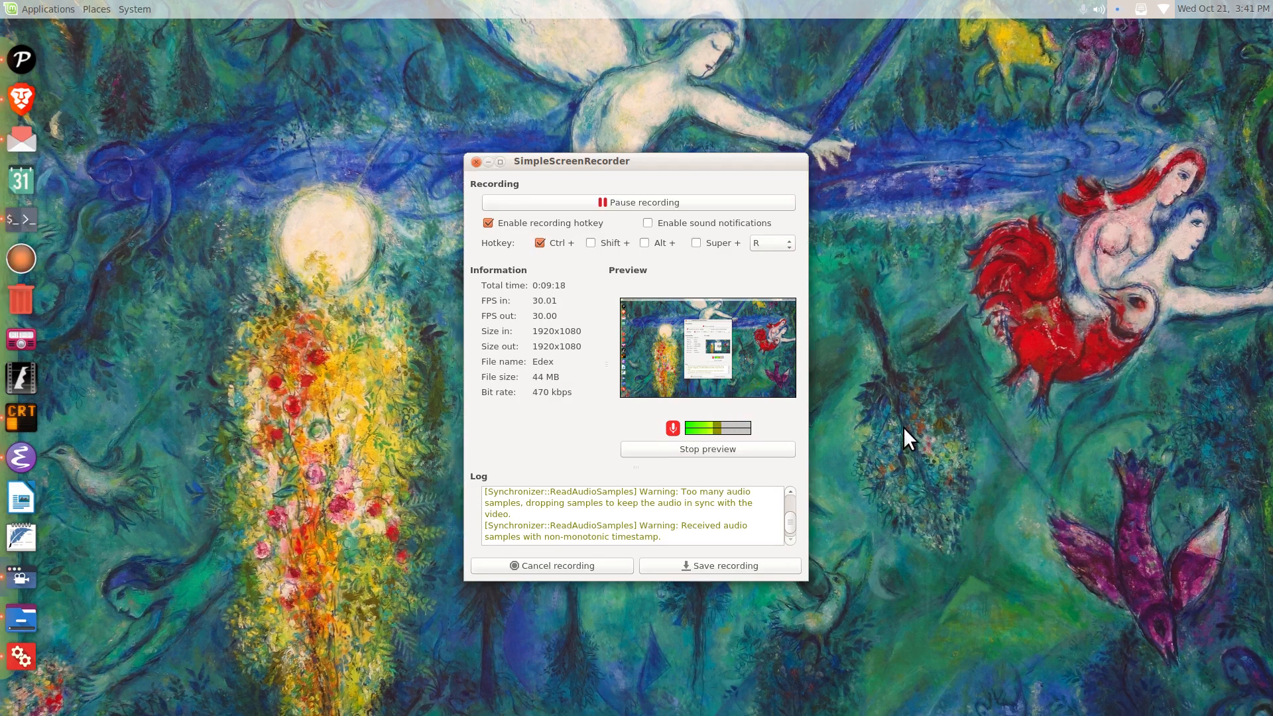